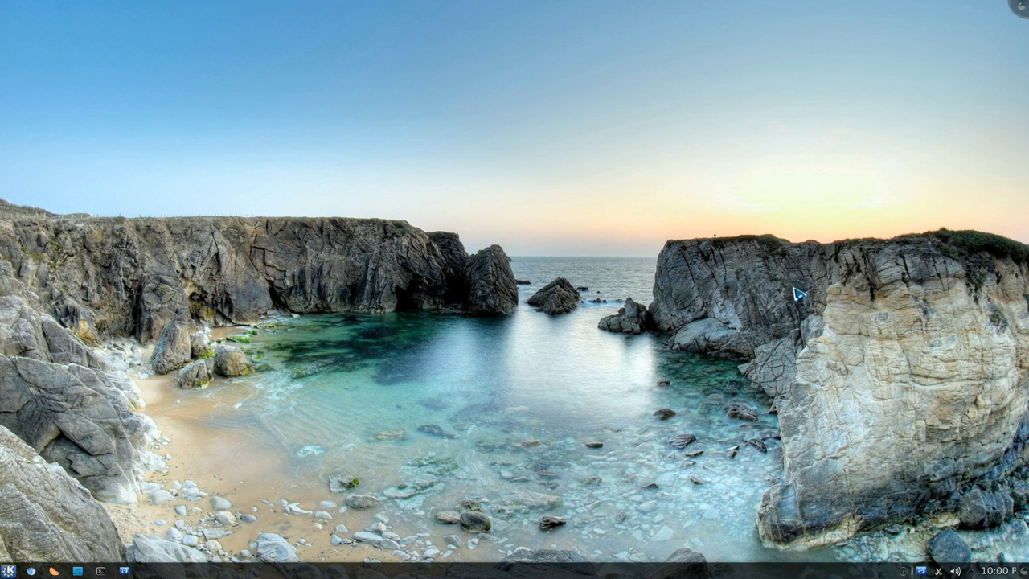
pyautogui.moveTo(669, 330)
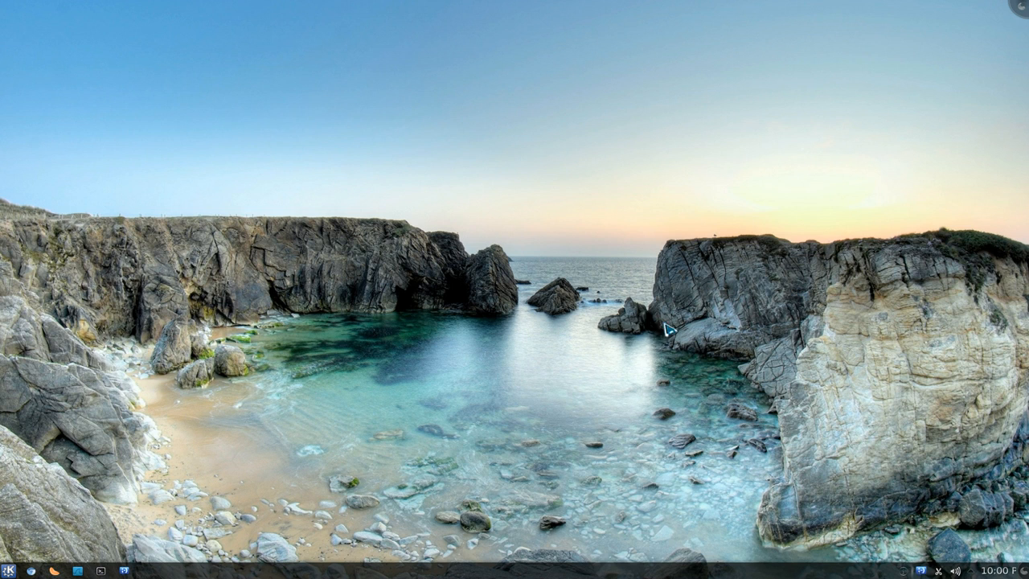
pyautogui.moveTo(110, 571)
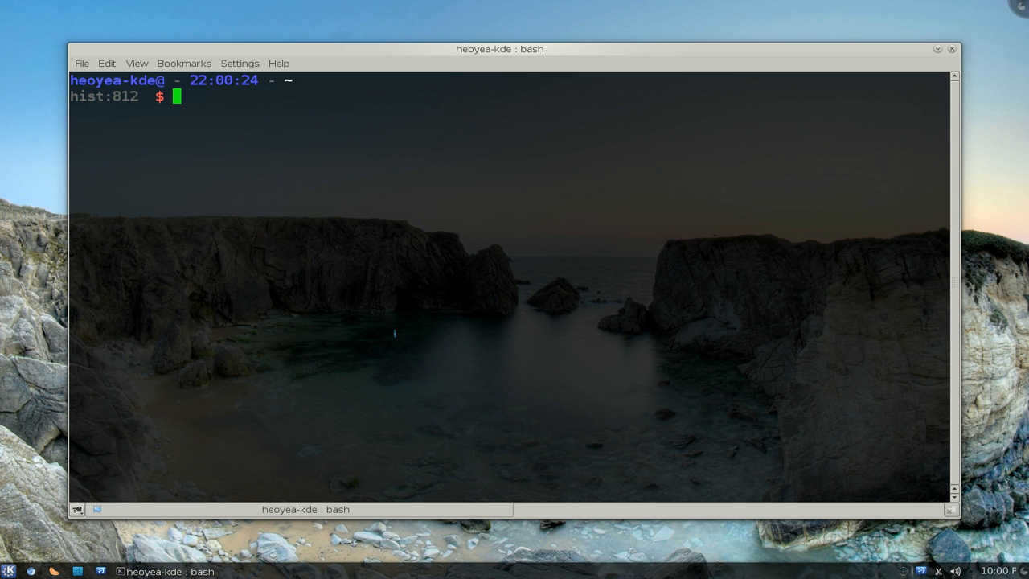
# Step: Run sudo apt-get install apt-file, which reports it is already the newest version
pyautogui.write('sudo a')
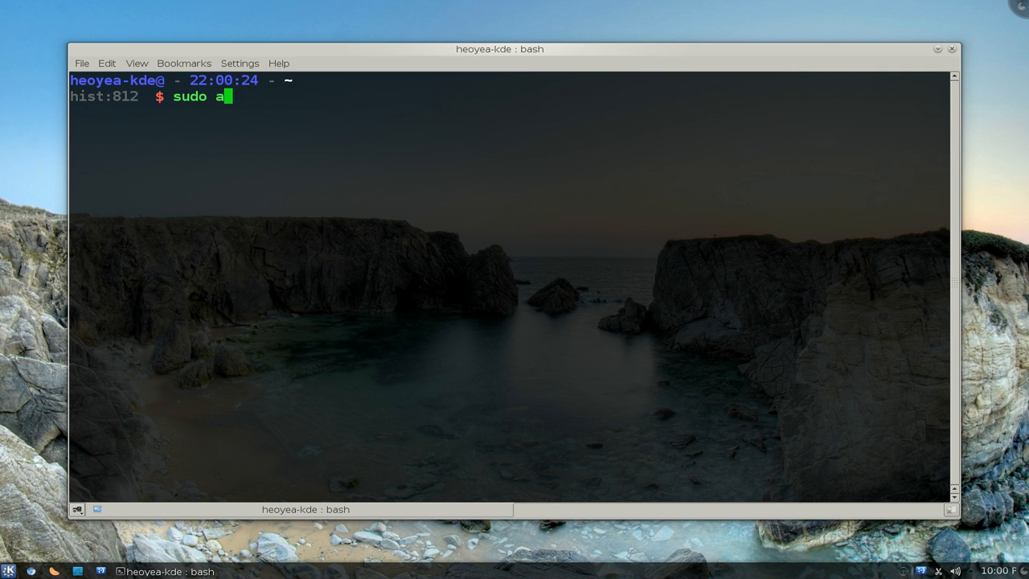
pyautogui.write('pt')
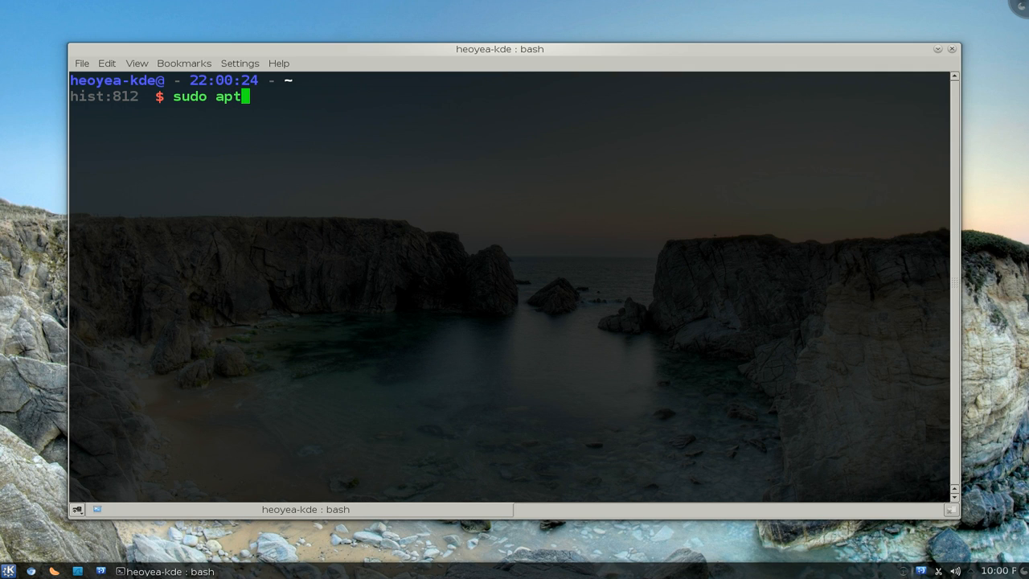
pyautogui.write('-get install apt-file')
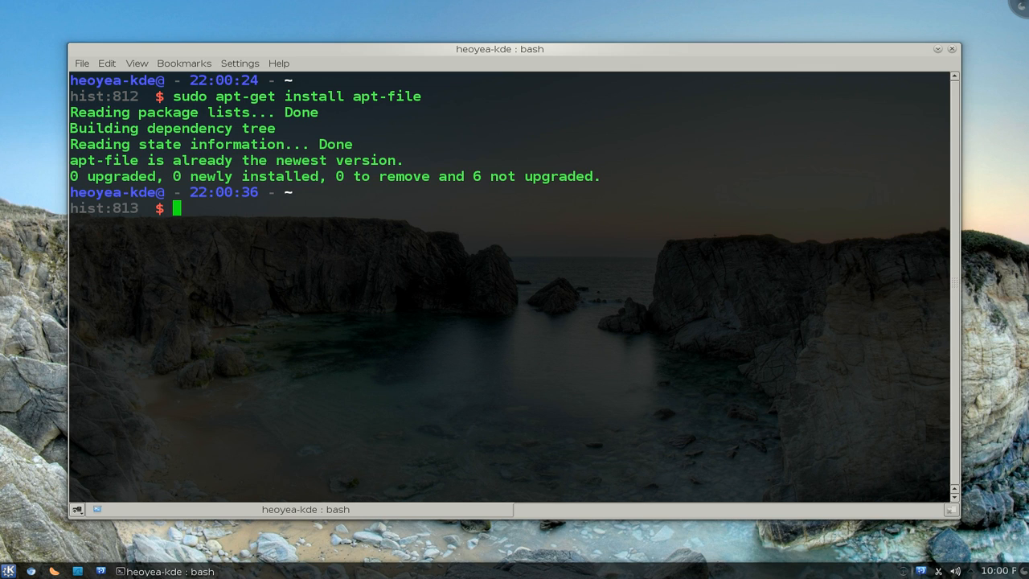
# Step: Enter sudo apt-file update and then close the Konsole window
pyautogui.write('sudo')
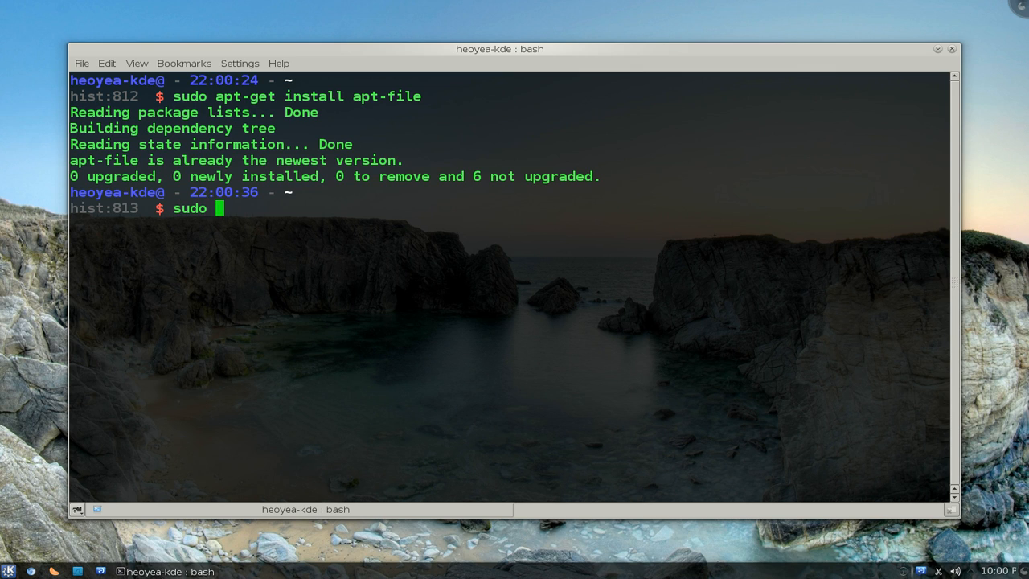
pyautogui.write('apt-file')
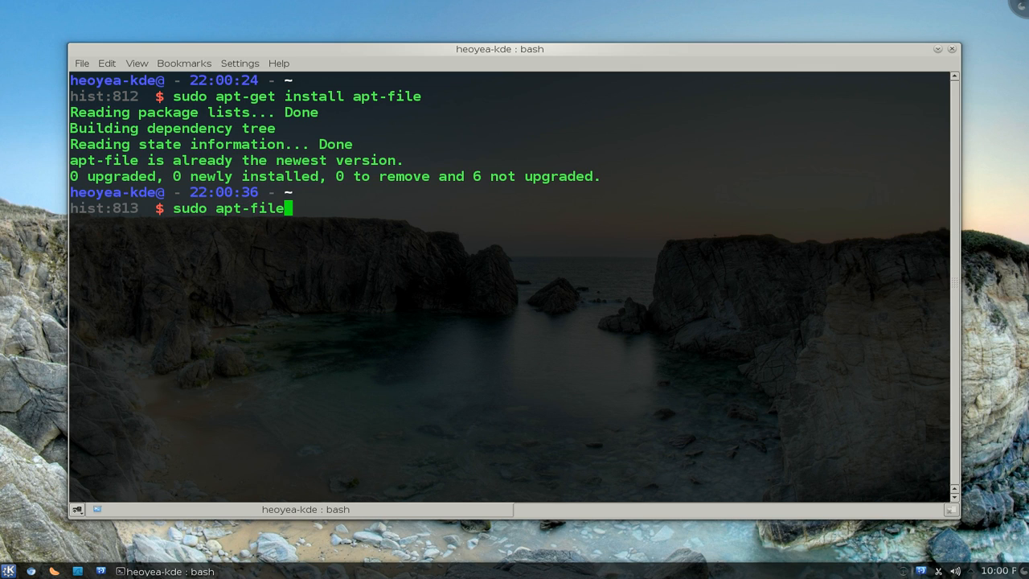
pyautogui.write('up')
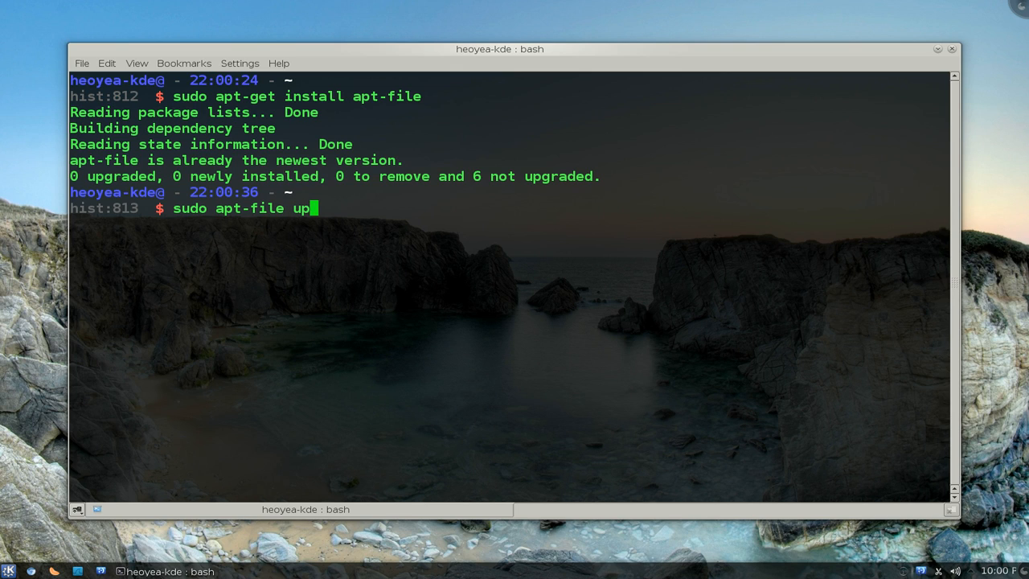
pyautogui.write('date')
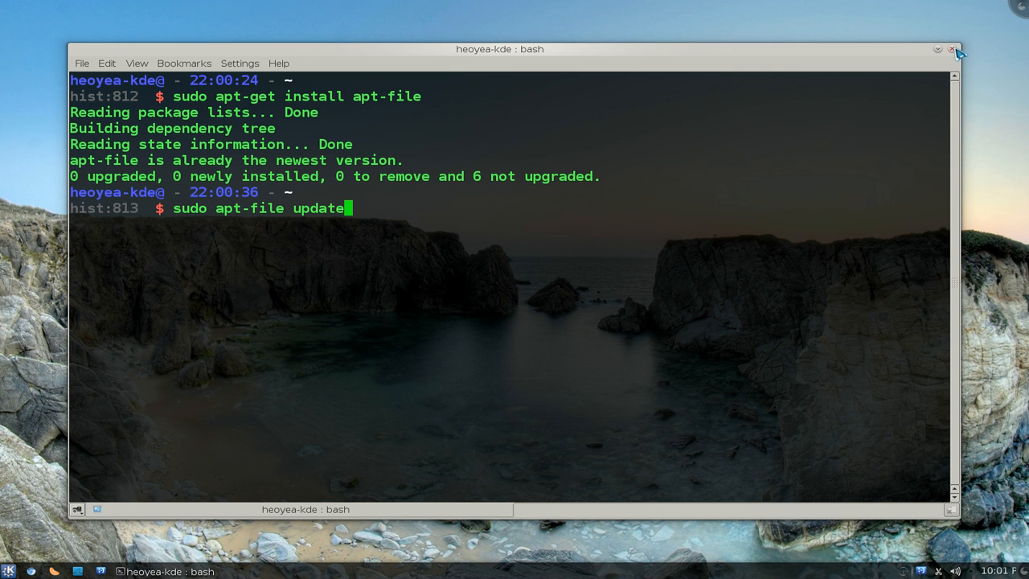
pyautogui.click(953, 48)
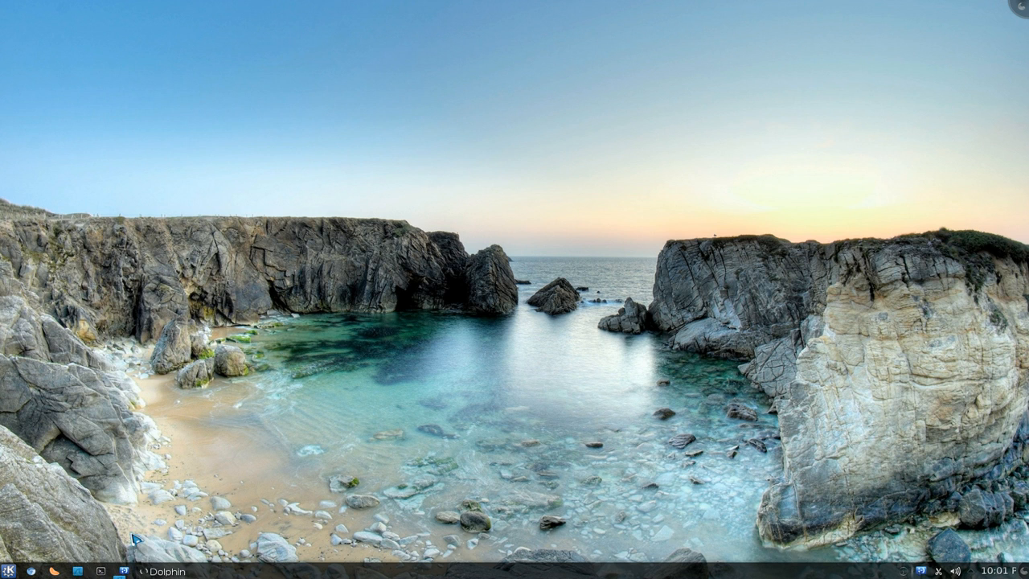
# Step: Navigate into Downloads/ptmegaupload in Dolphin and launch a terminal in that folder
pyautogui.click(148, 570)
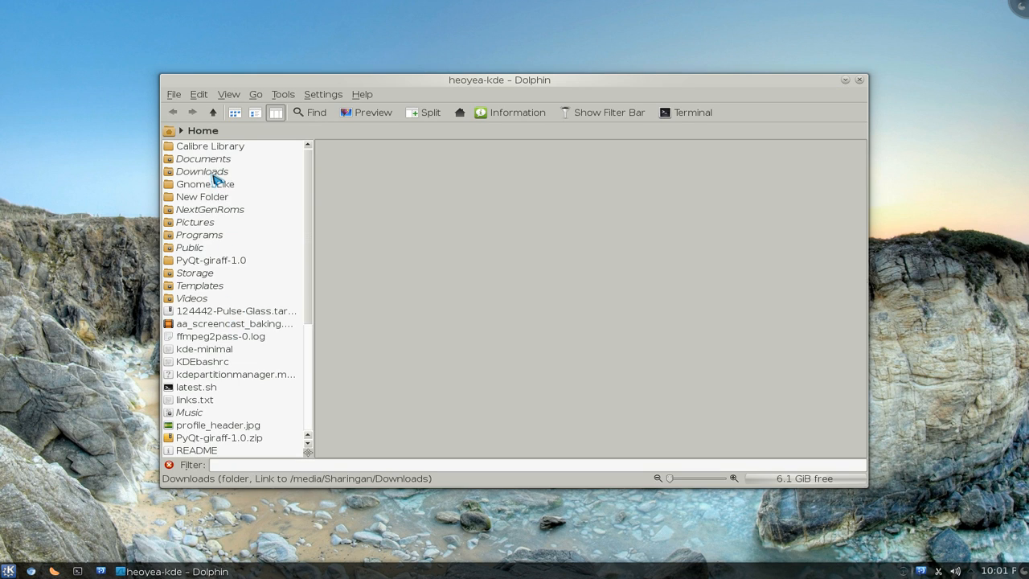
pyautogui.doubleClick(203, 170)
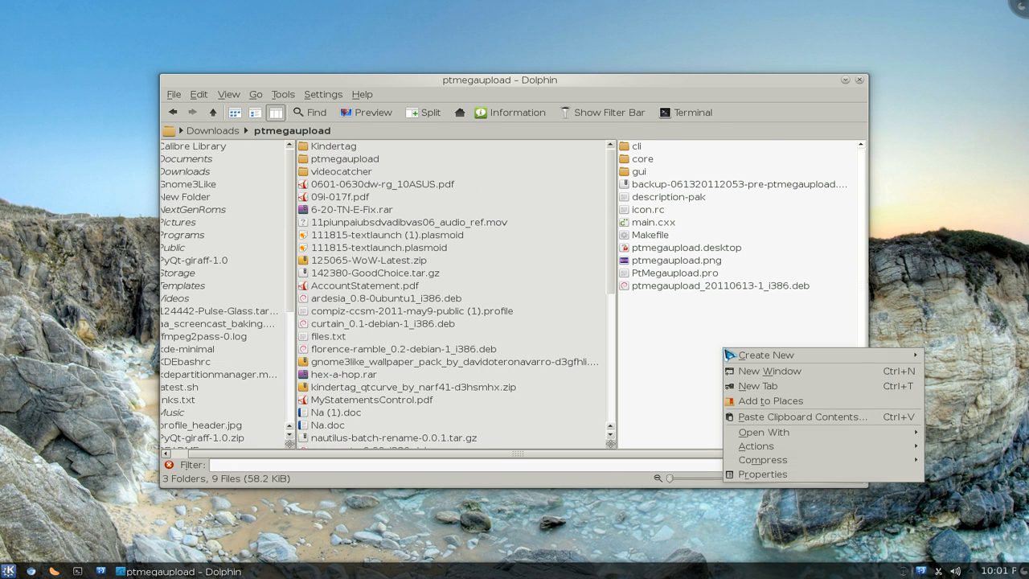
pyautogui.moveTo(755, 445)
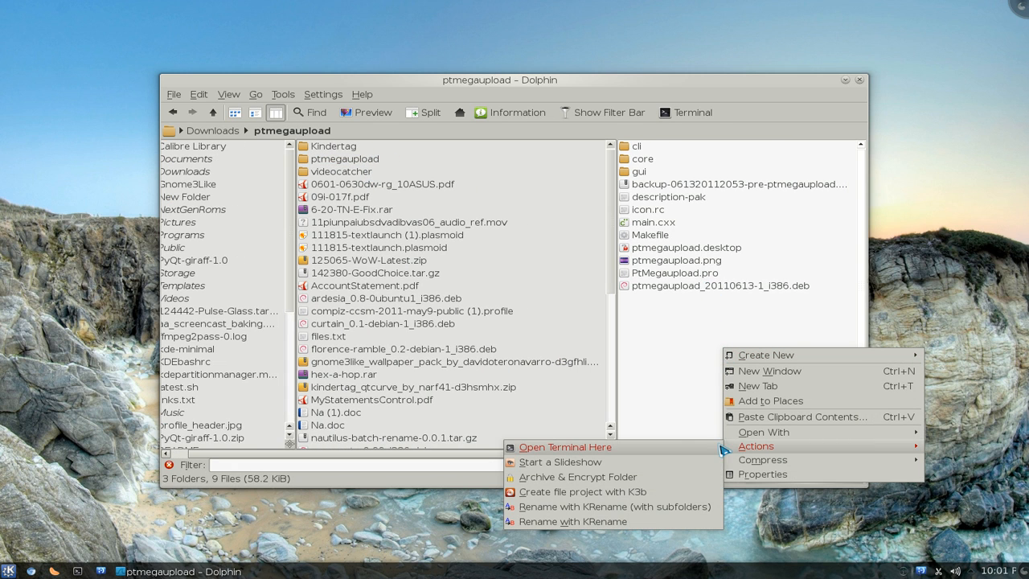
pyautogui.click(564, 447)
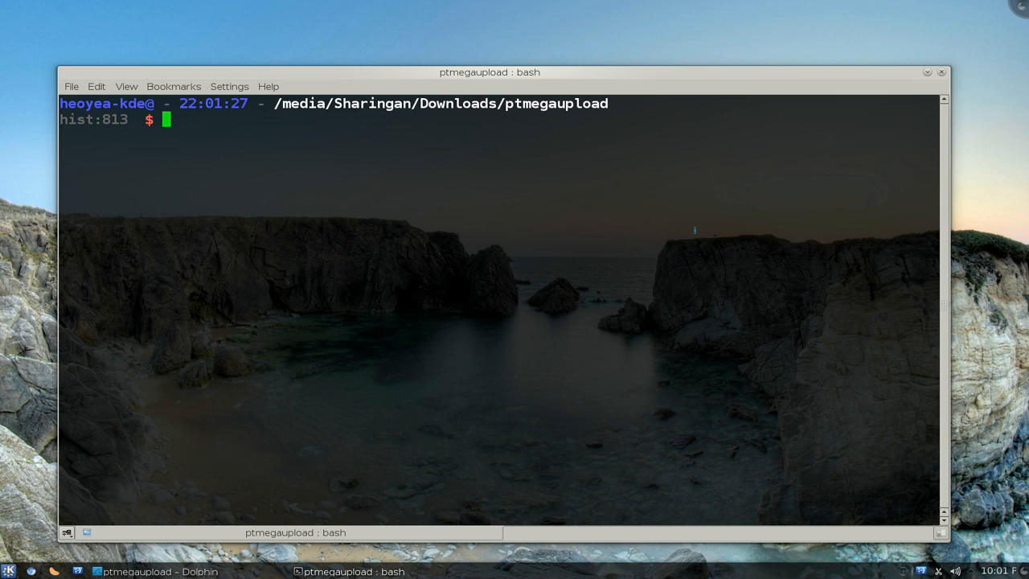
pyautogui.moveTo(663, 217)
pyautogui.write('qmake INSTALL_PREFIX=/usr INTERFACE=cli')
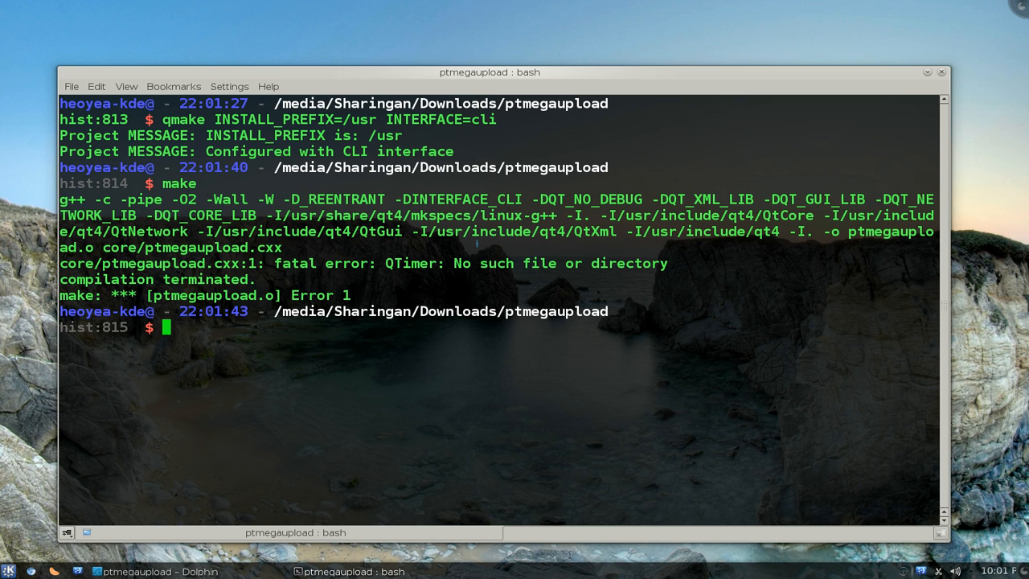
# Step: Run qmake with INSTALL_PREFIX=/usr INTERFACE=cli, then make, which fails on a missing QTimer header
pyautogui.doubleClick(348, 264)
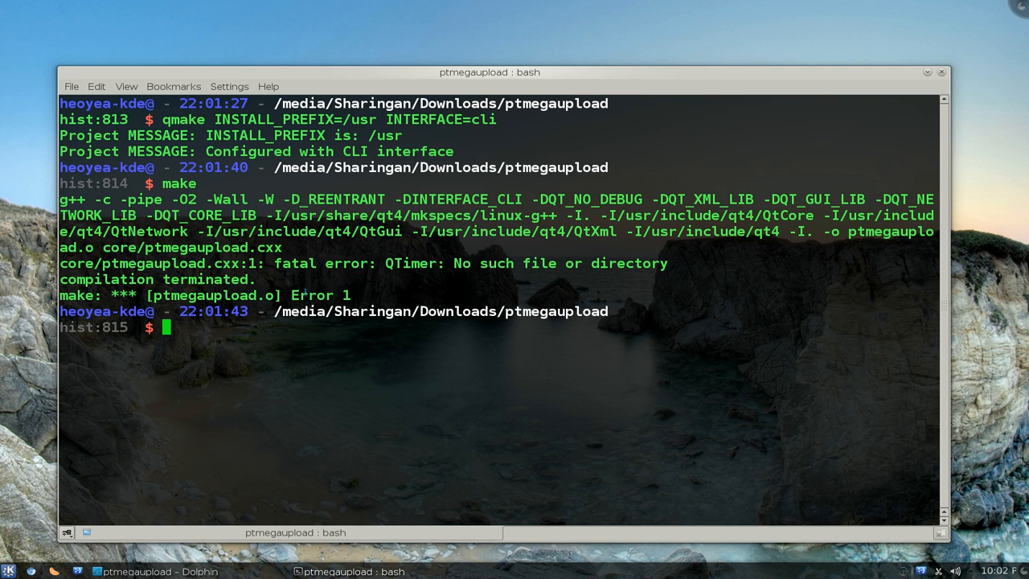
pyautogui.doubleClick(312, 295)
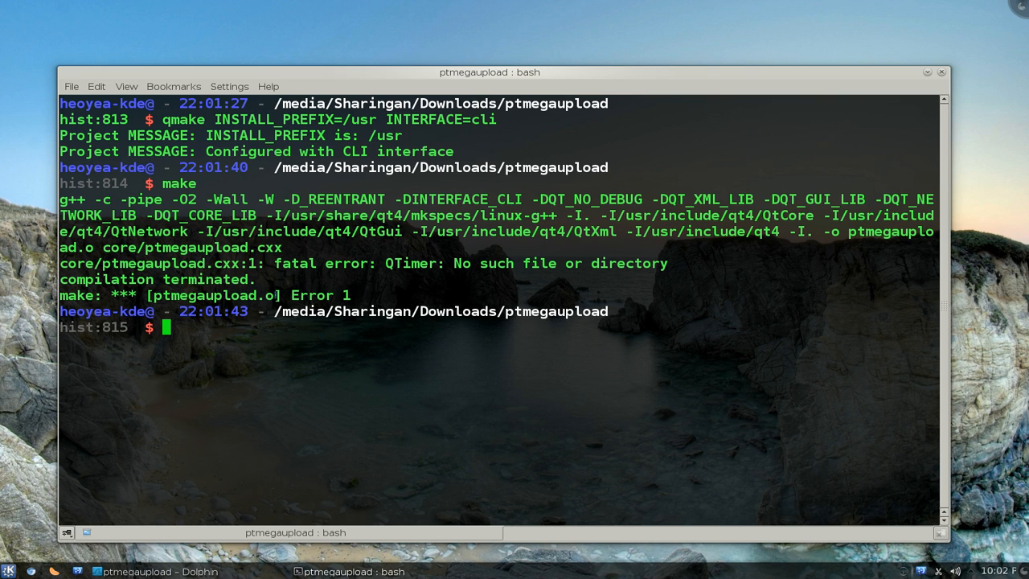
pyautogui.doubleClick(217, 296)
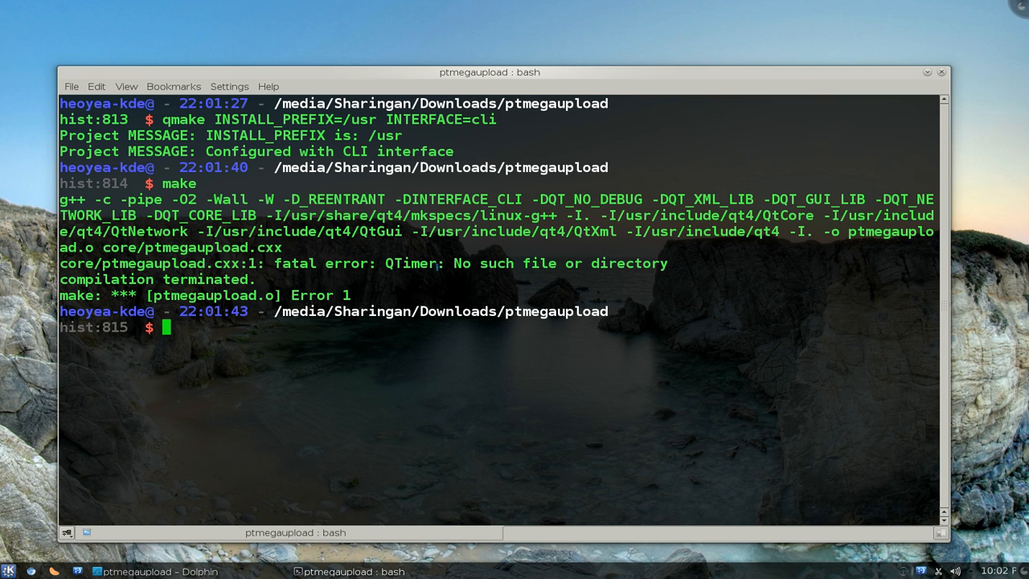
pyautogui.doubleClick(409, 264)
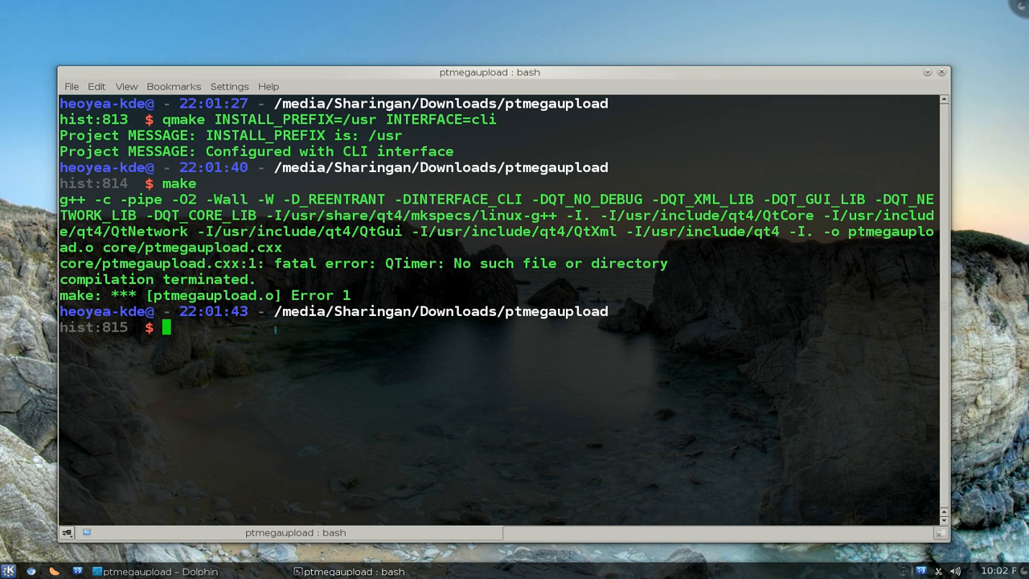
# Step: Run apt-file search for ptmegaupload.o copied from the compiler error
pyautogui.write('apt')
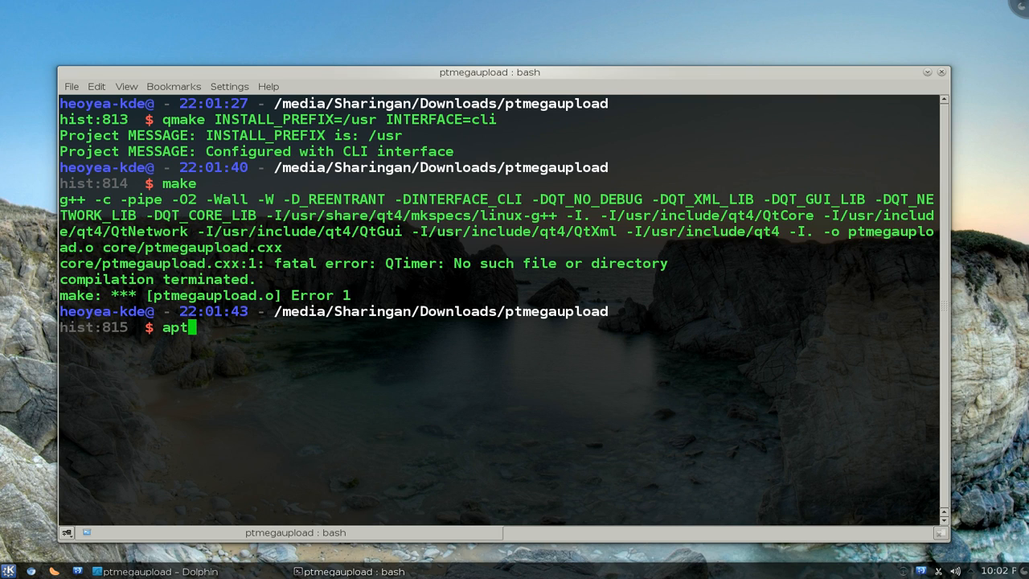
pyautogui.write('-fil')
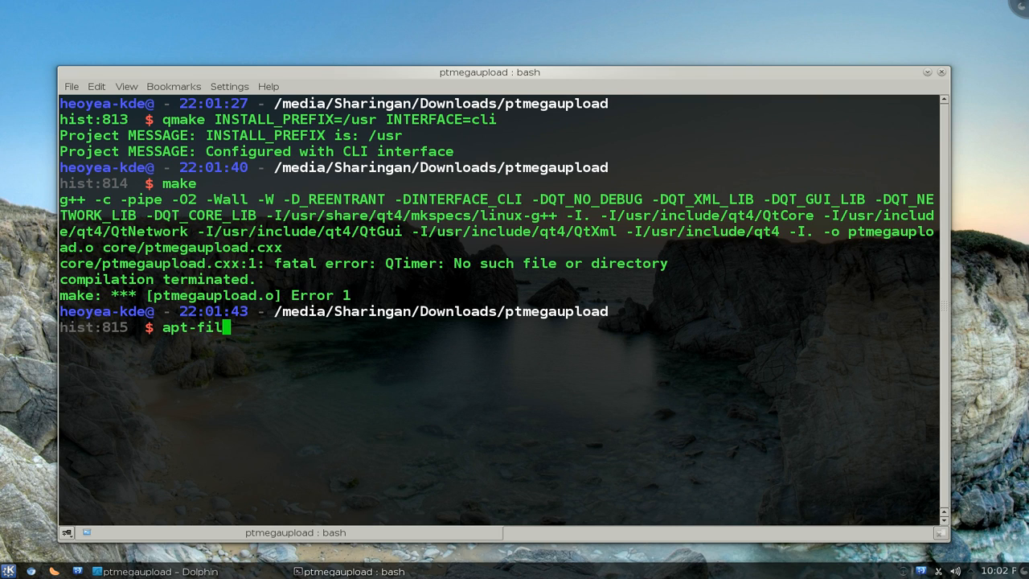
pyautogui.write('e search')
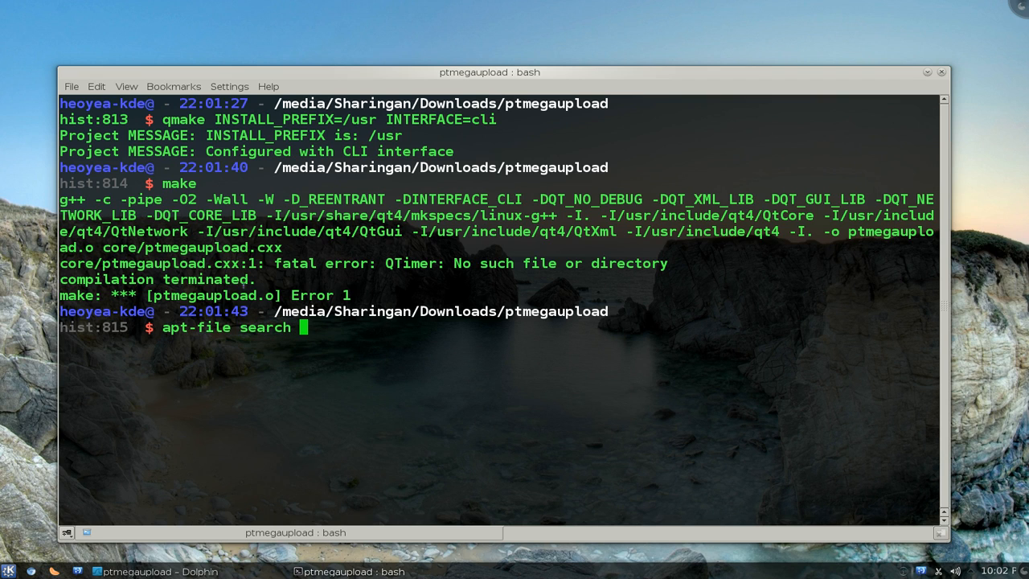
pyautogui.doubleClick(222, 296)
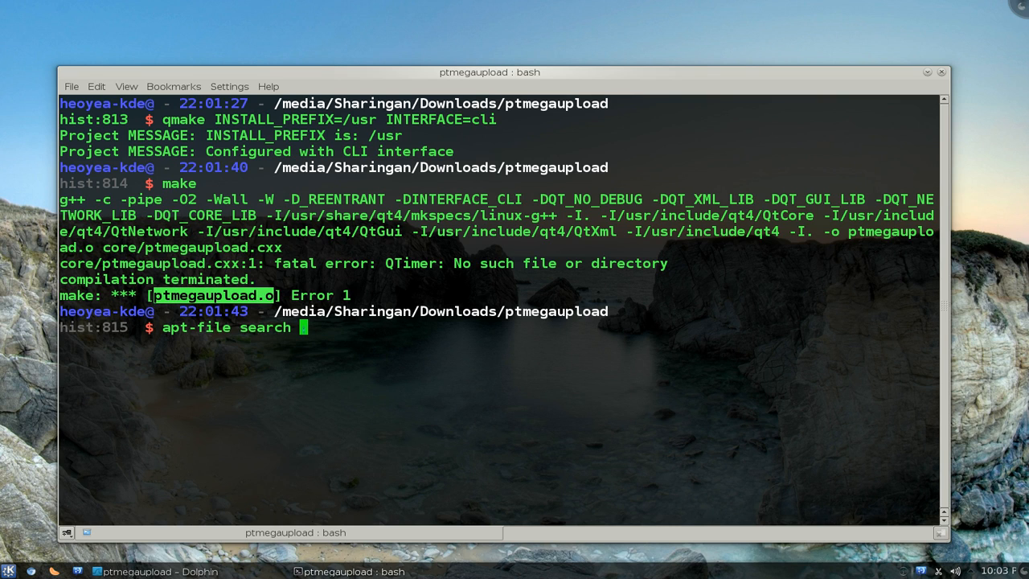
pyautogui.write('ptmegaupload.o')
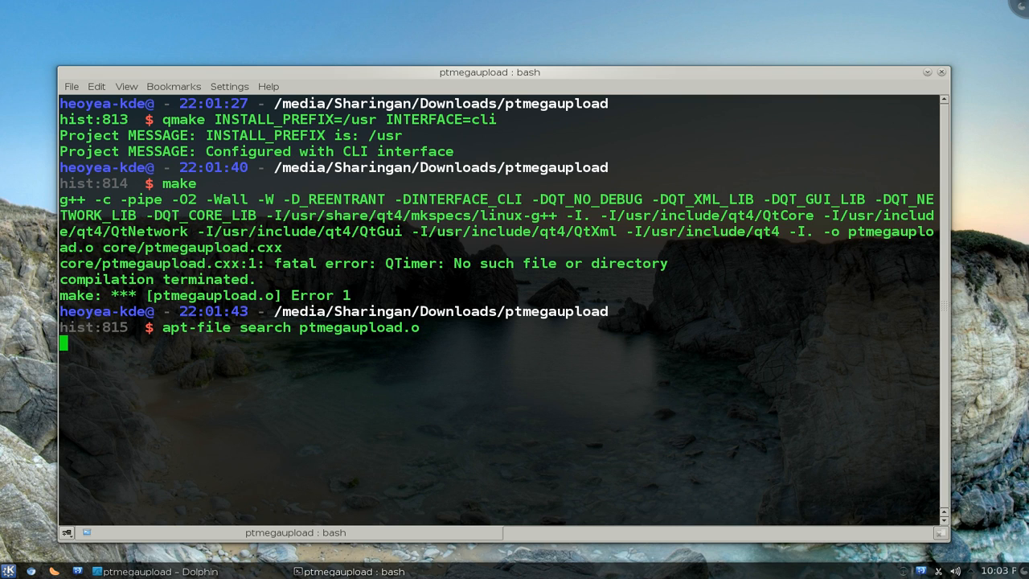
pyautogui.press('Return')
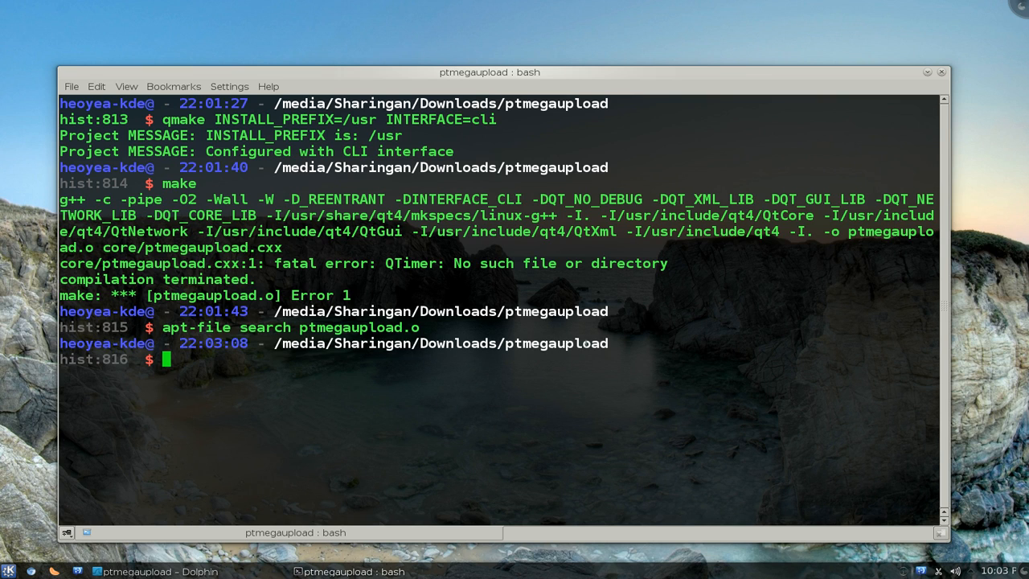
# Step: Run apt-file search for ptmegaupload.cxx, then pick up the QTimer name for the next search
pyautogui.write('apt-file search p')
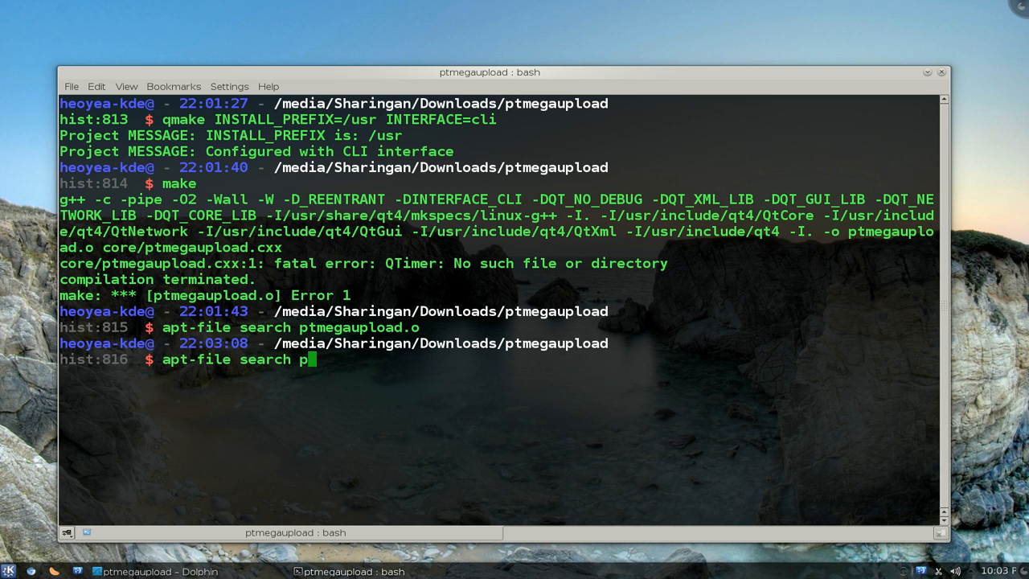
pyautogui.press('BackSpace')
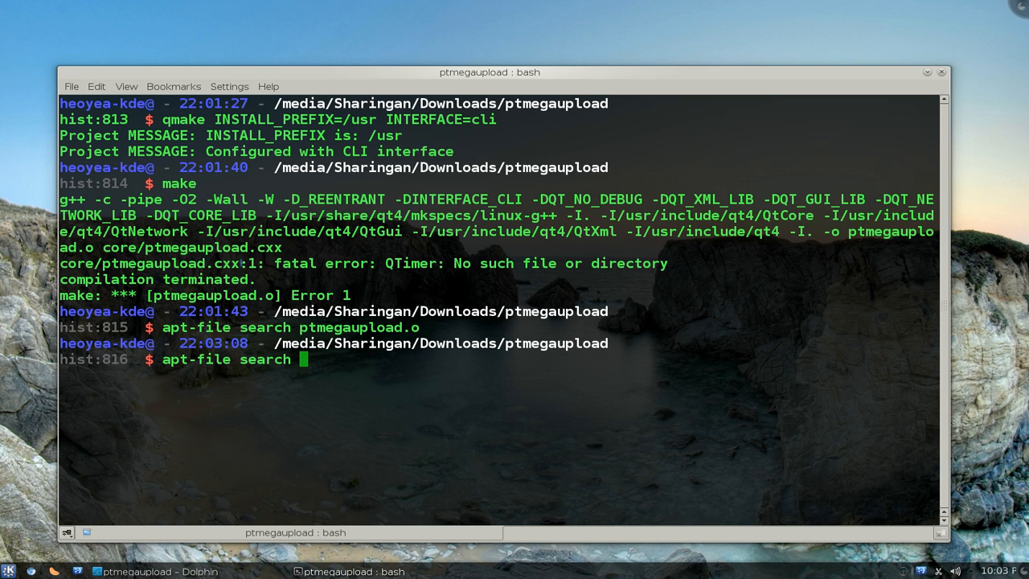
pyautogui.doubleClick(164, 264)
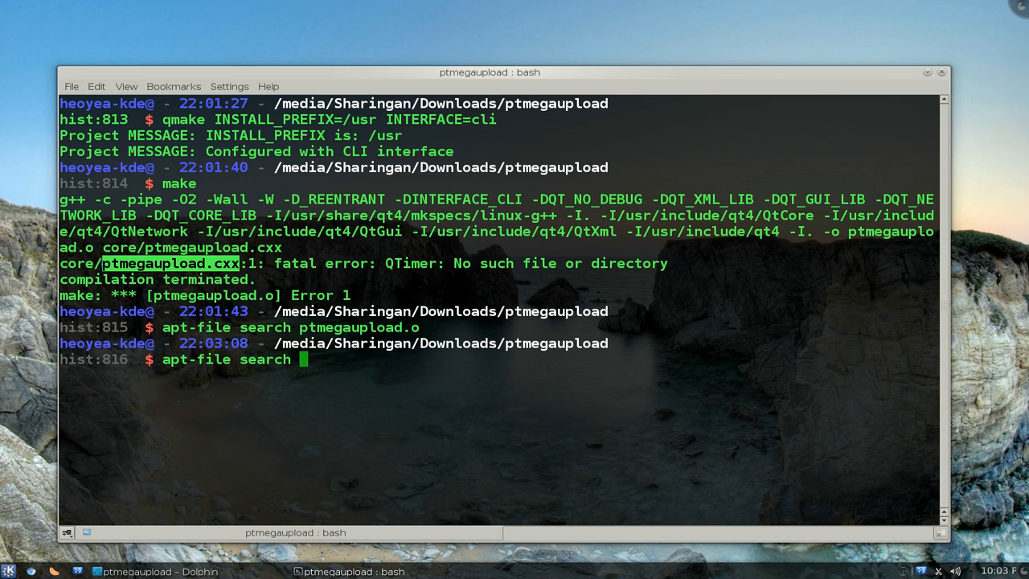
pyautogui.write('ptmegaupload.cxx')
pyautogui.write('apt-file search')
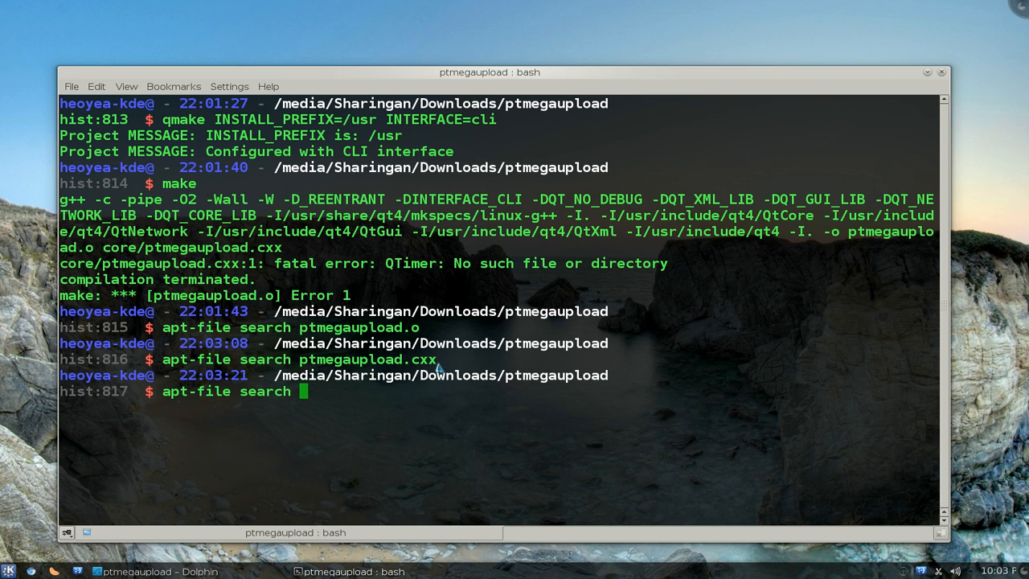
pyautogui.doubleClick(415, 263)
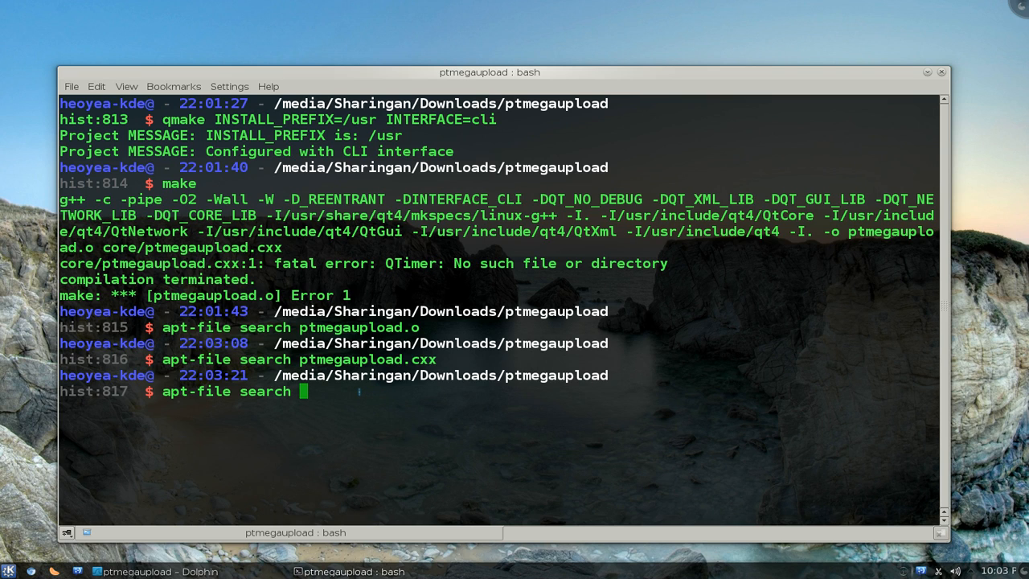
# Step: Run apt-file search QTimer and highlight libqt4-dev providing QtCore/QTimer in the results
pyautogui.write('QTimer')
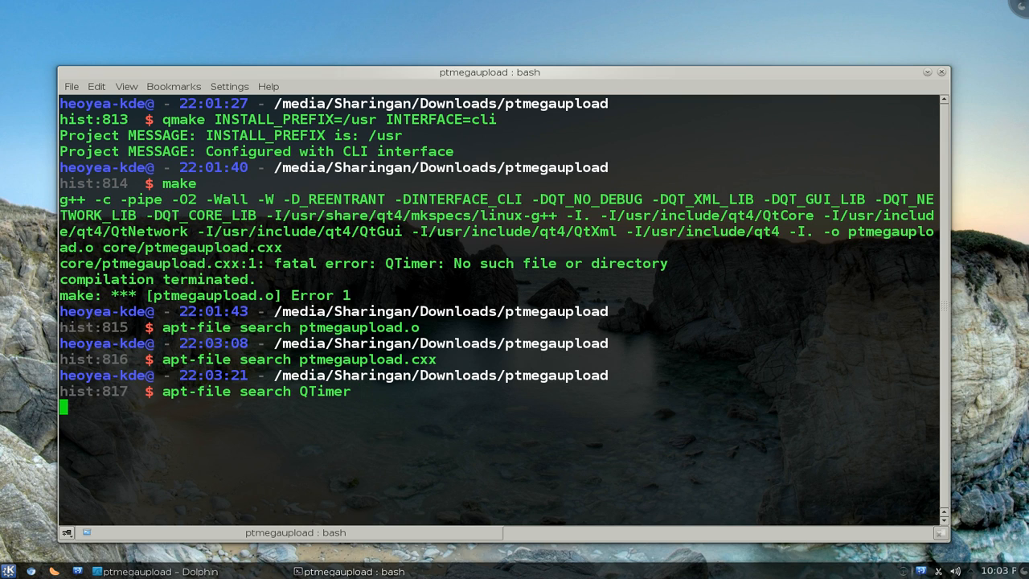
pyautogui.press('Return')
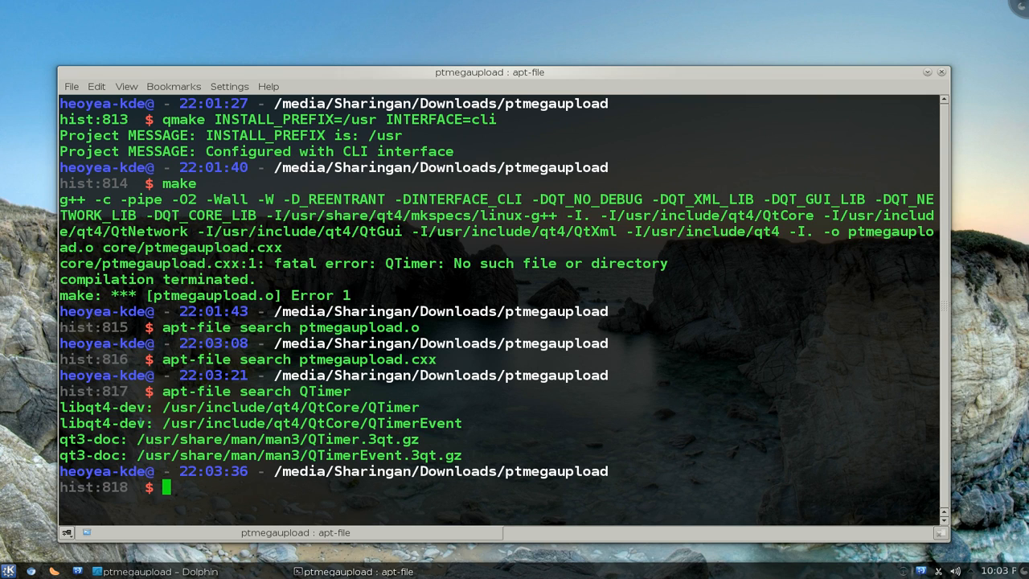
pyautogui.doubleClick(103, 423)
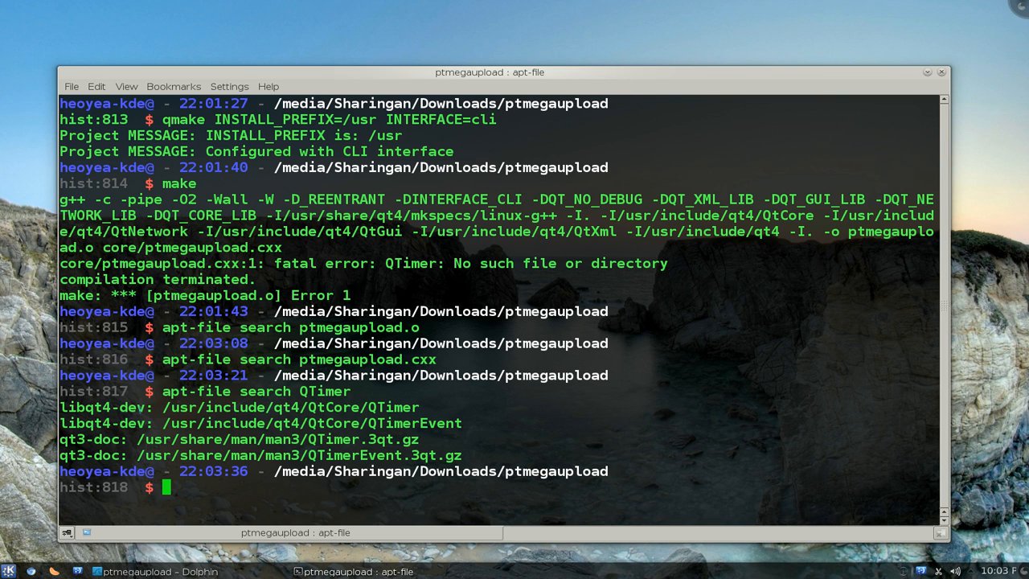
pyautogui.doubleClick(132, 406)
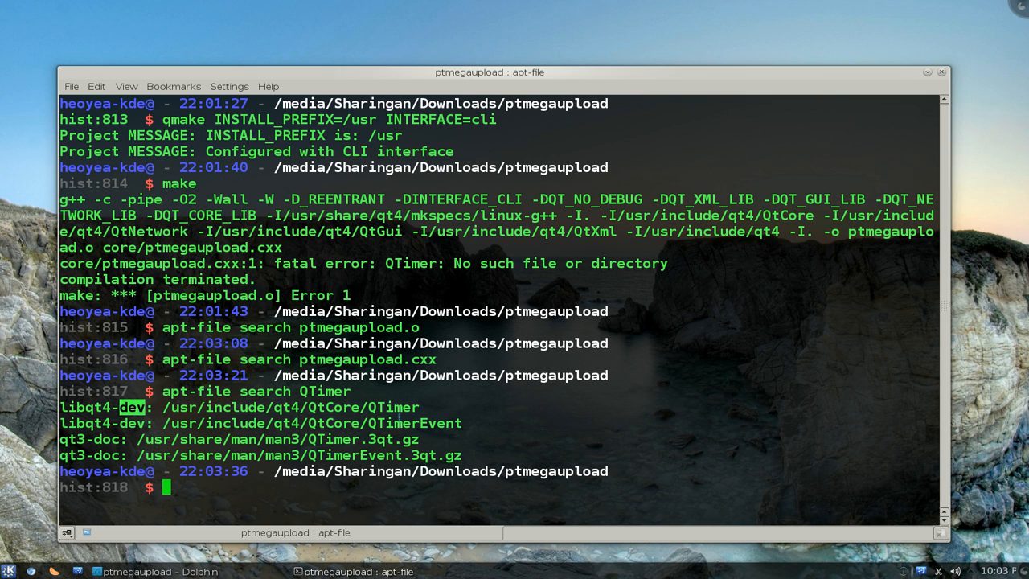
pyautogui.doubleClick(289, 406)
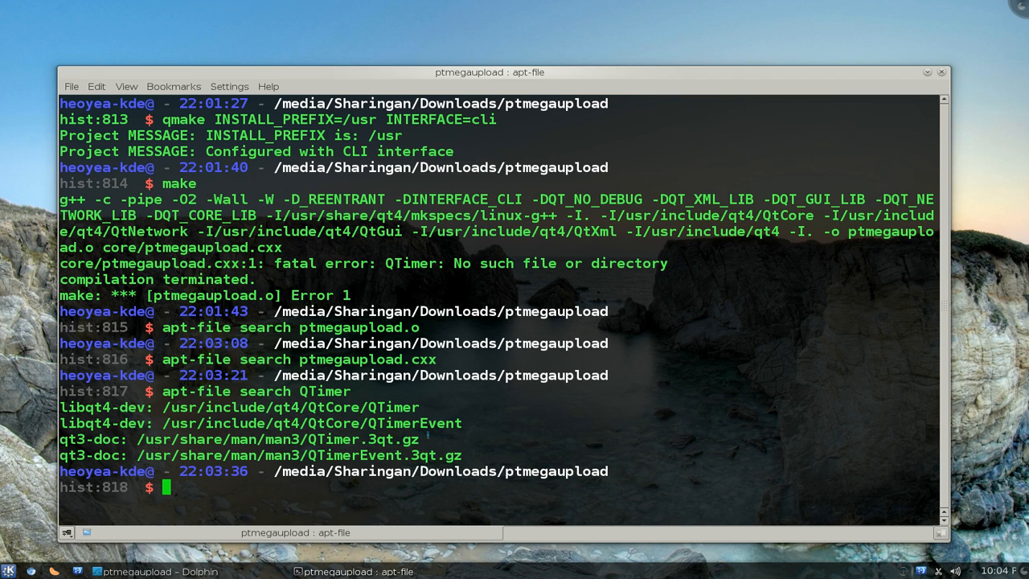
pyautogui.doubleClick(289, 406)
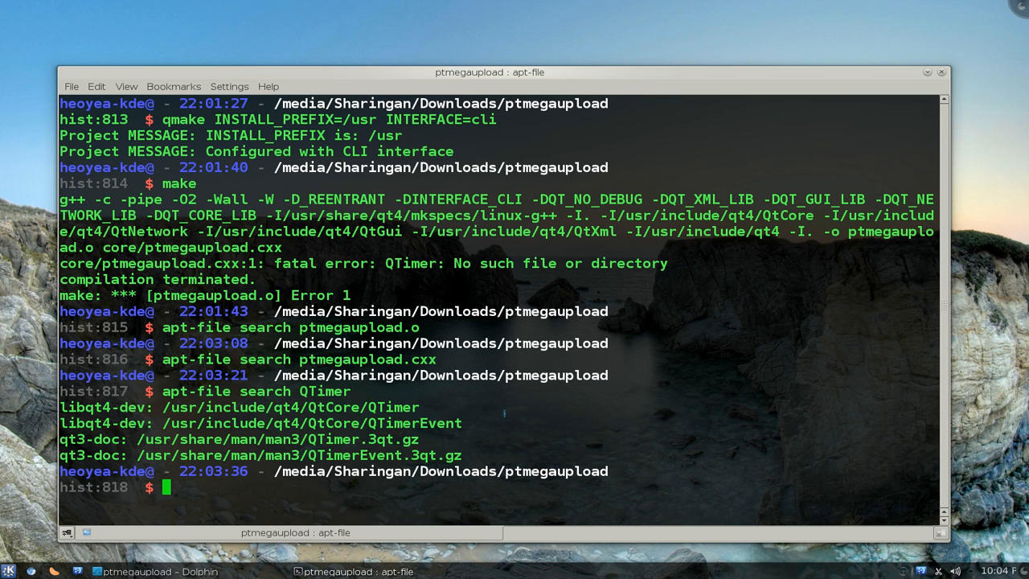
pyautogui.doubleClick(359, 328)
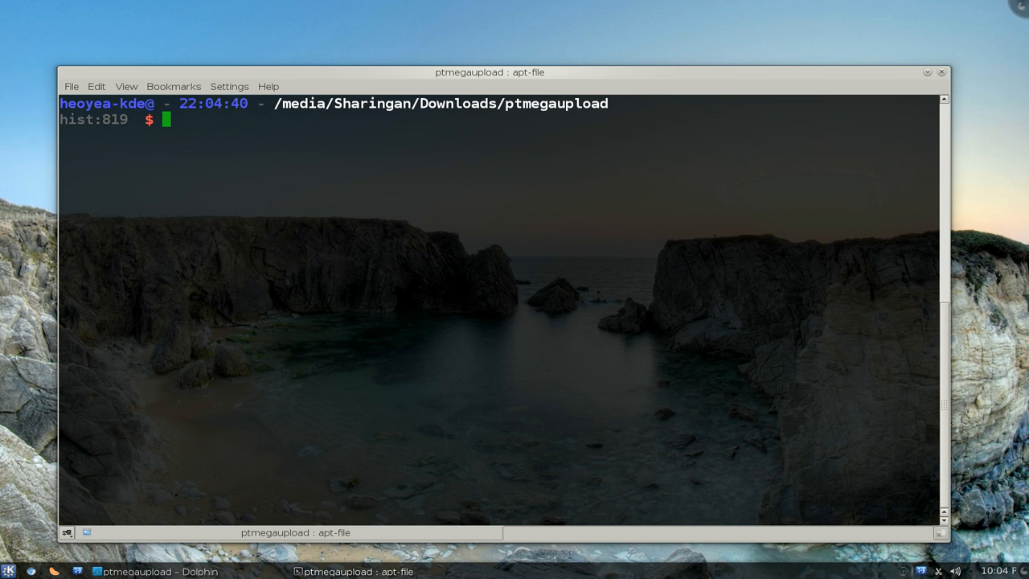
# Step: Run apt-file search gtk/gtk.h, listing libgtk2.0-dev and other packages
pyautogui.write('apt-')
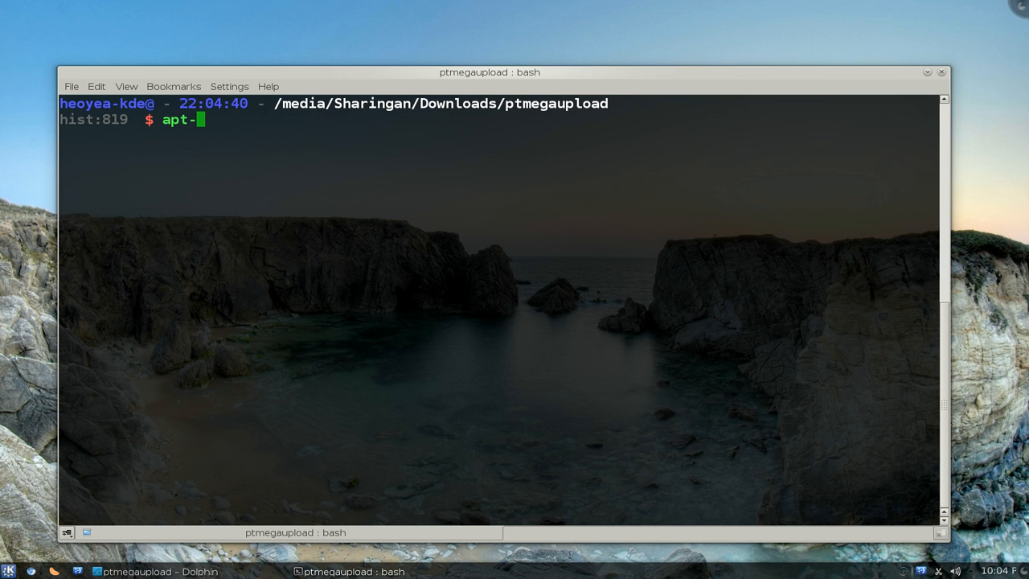
pyautogui.write('file s')
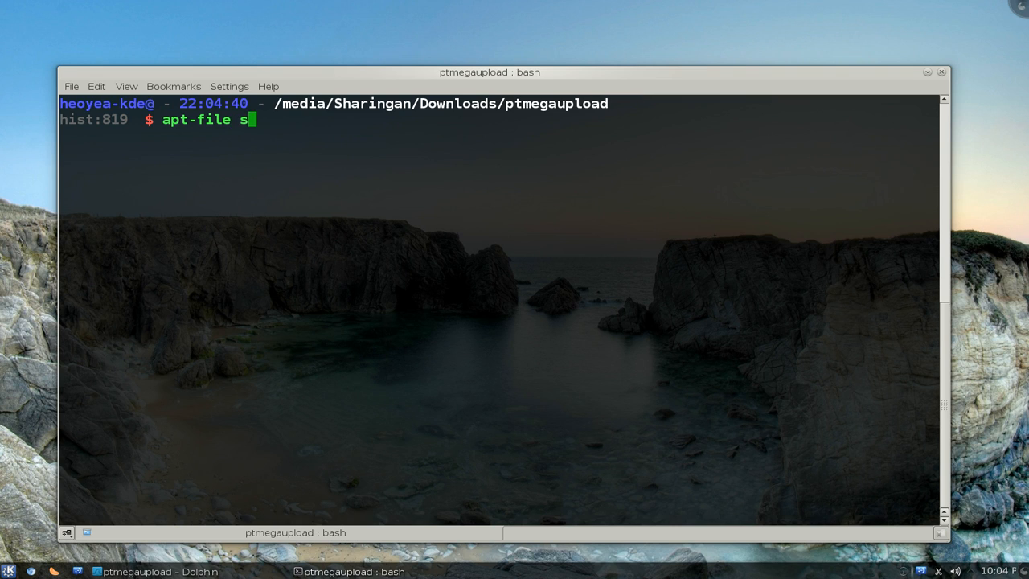
pyautogui.write('earch')
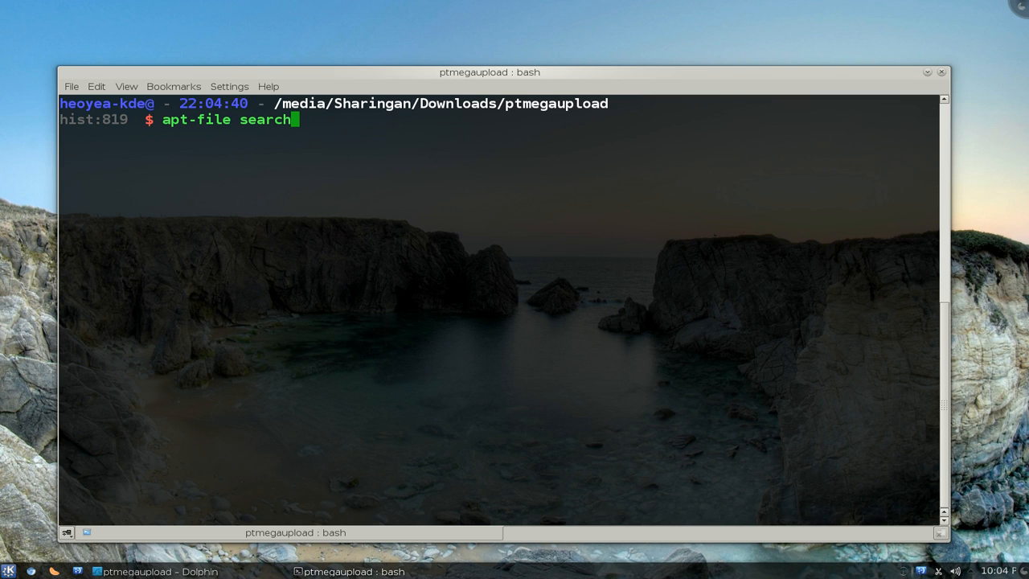
pyautogui.write('gtk')
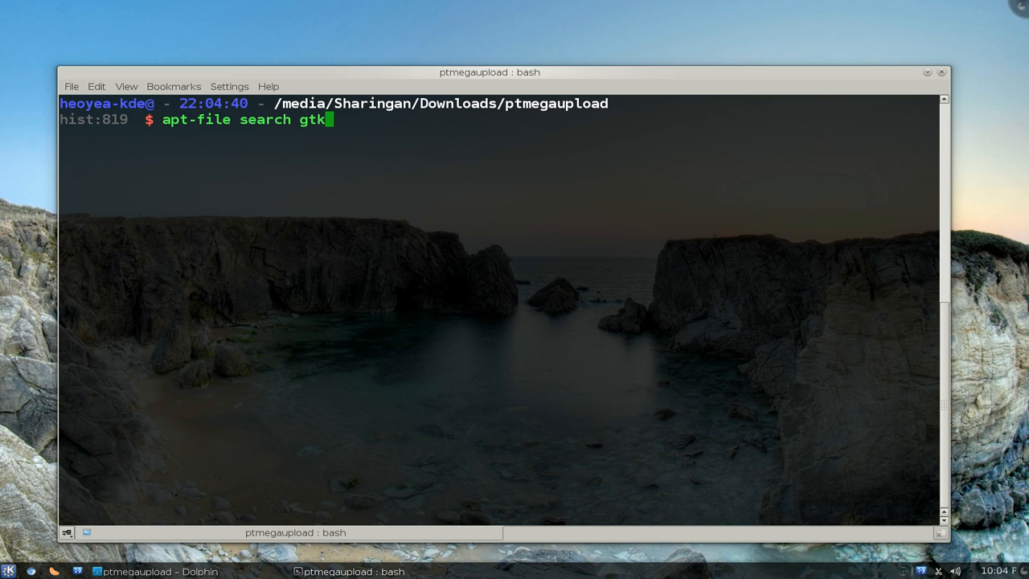
pyautogui.write('/')
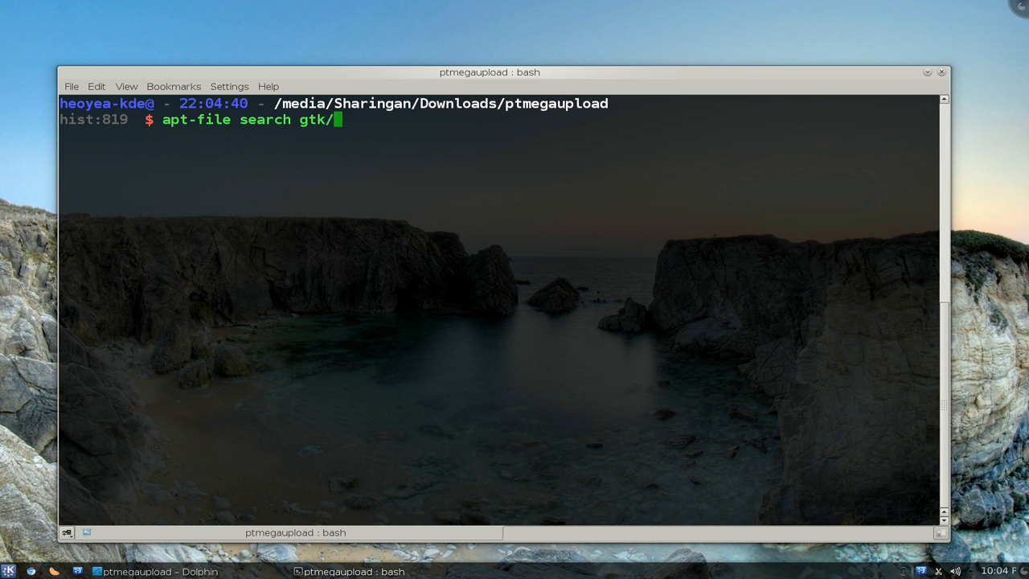
pyautogui.write('gtk')
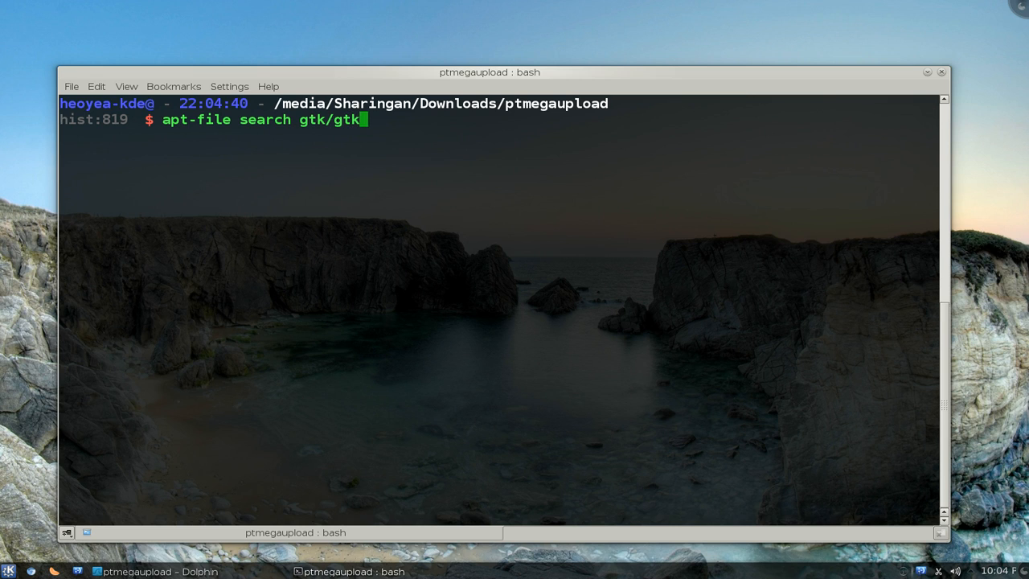
pyautogui.write('.h')
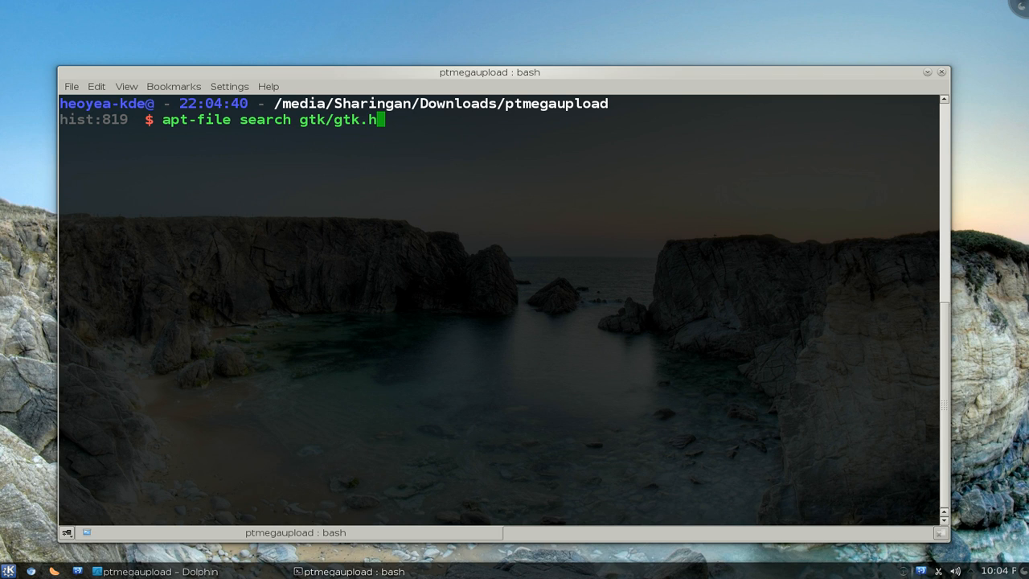
pyautogui.press('Return')
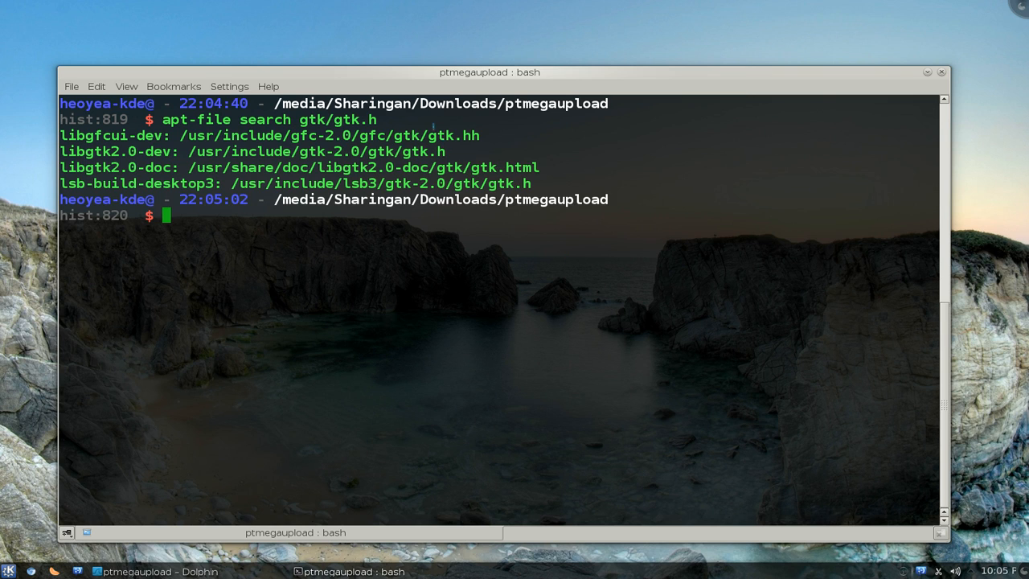
pyautogui.doubleClick(437, 135)
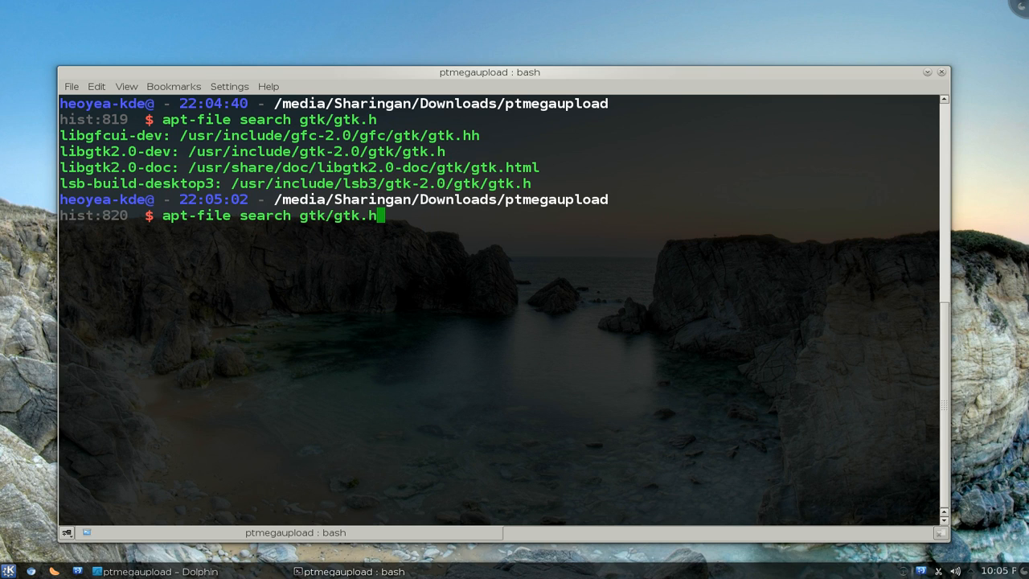
# Step: Run apt-file search femain.h, which finds it only in libsword-dev
pyautogui.press('BackSpace')
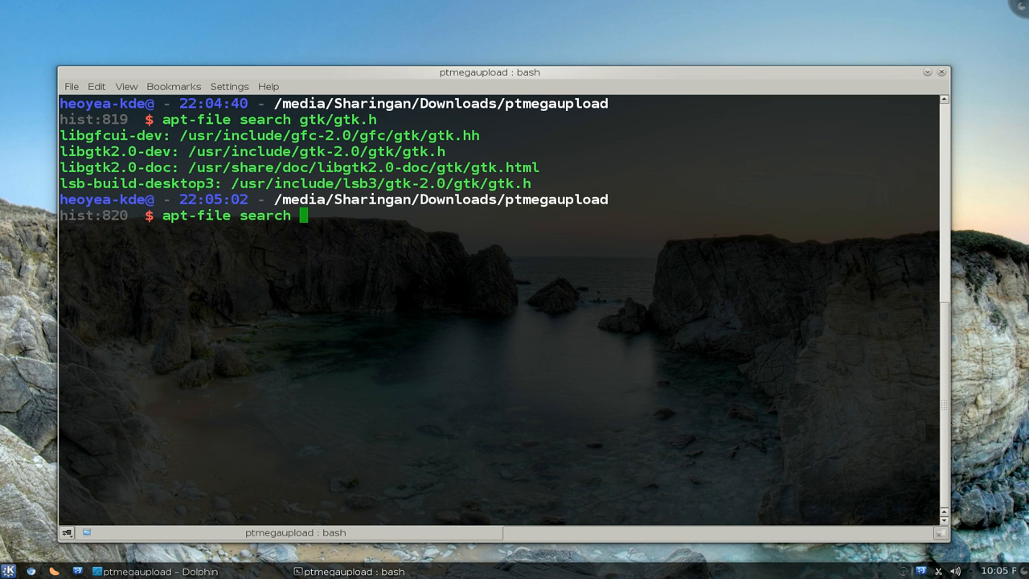
pyautogui.write('femain.')
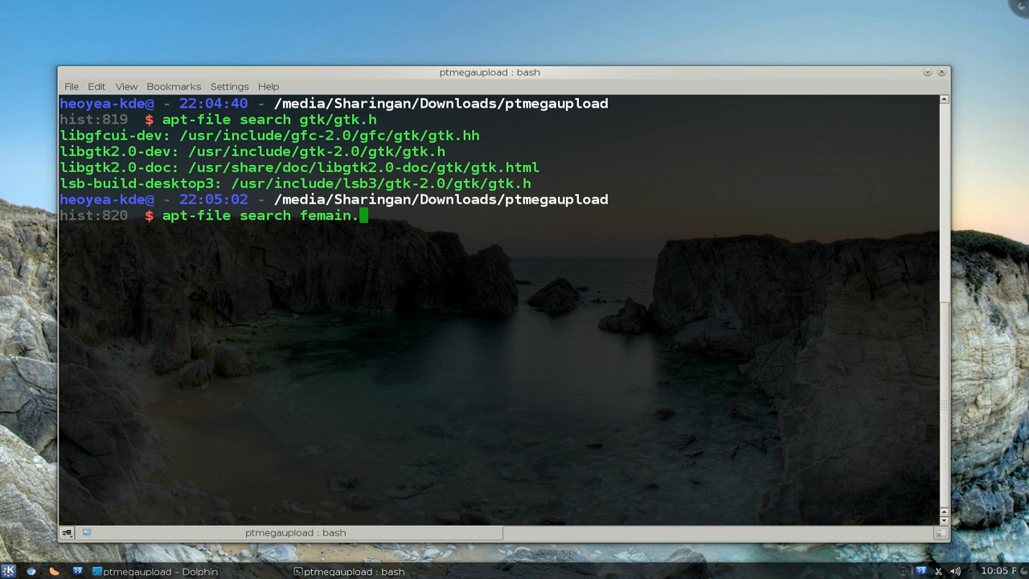
pyautogui.press('Return')
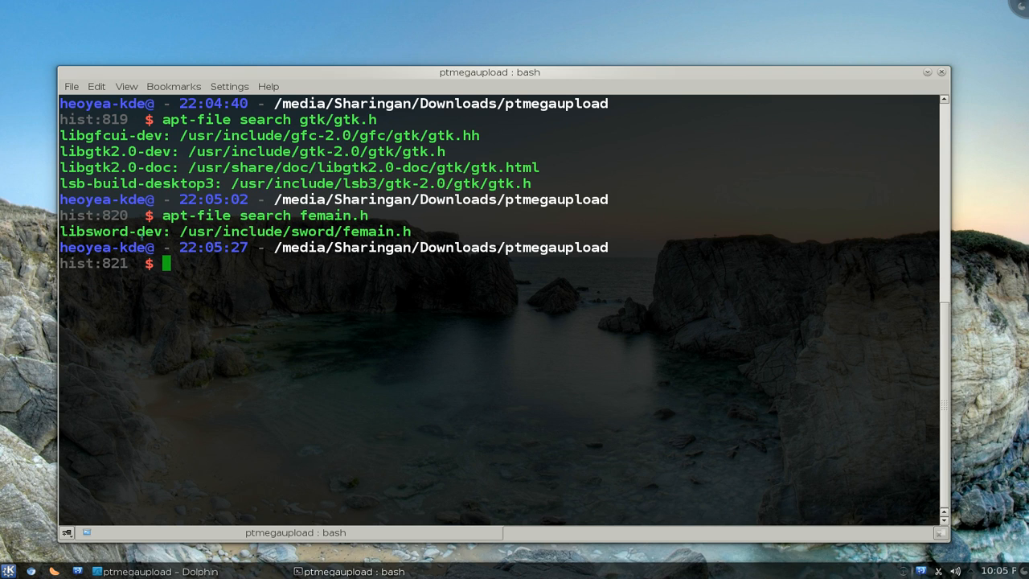
pyautogui.doubleClick(109, 232)
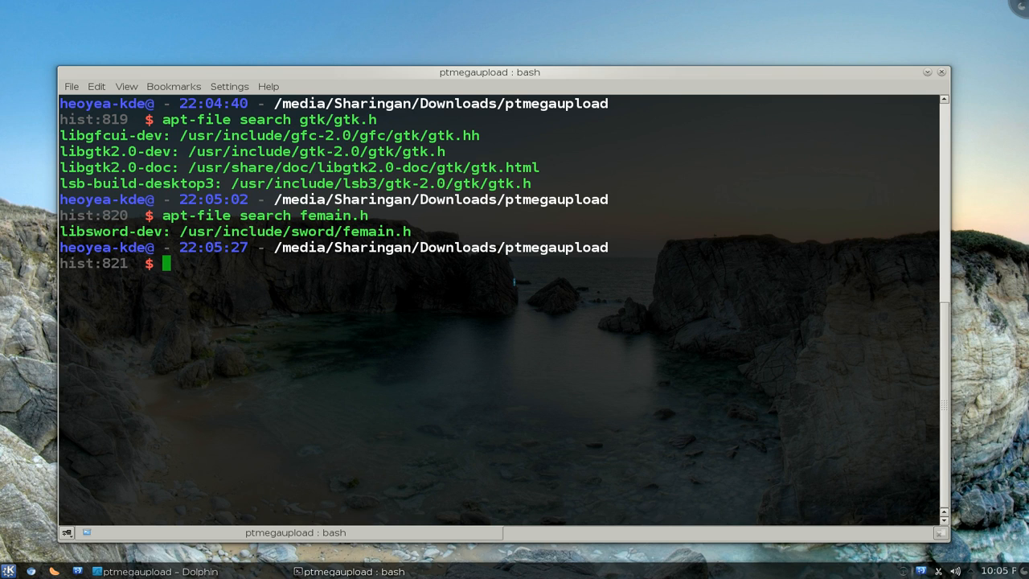
# Step: Run apt-file search main.h, then rerun it piped through grep dev to list only -dev packages
pyautogui.write('apt-file search f')
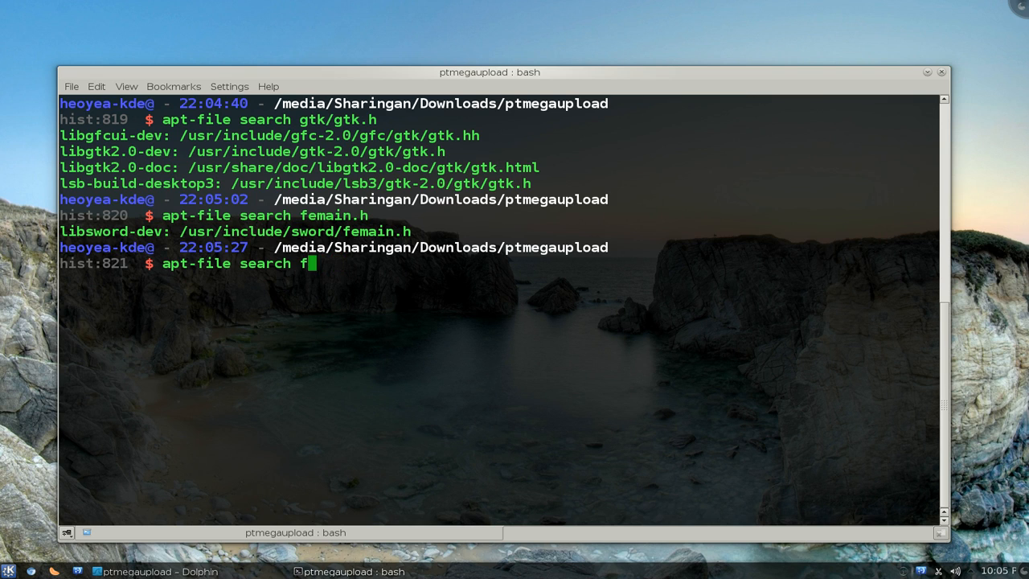
pyautogui.write('main.')
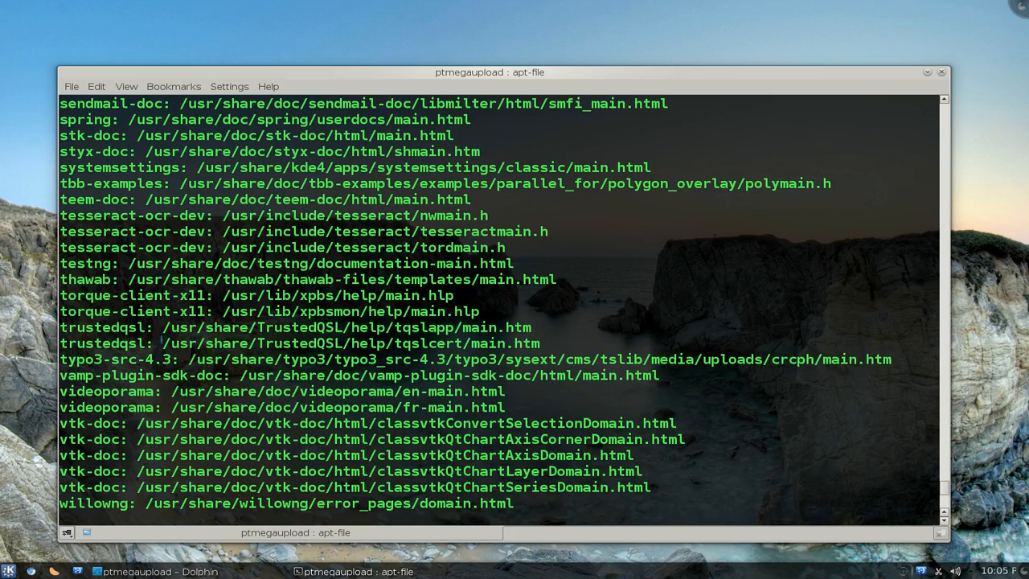
pyautogui.scroll(-3)
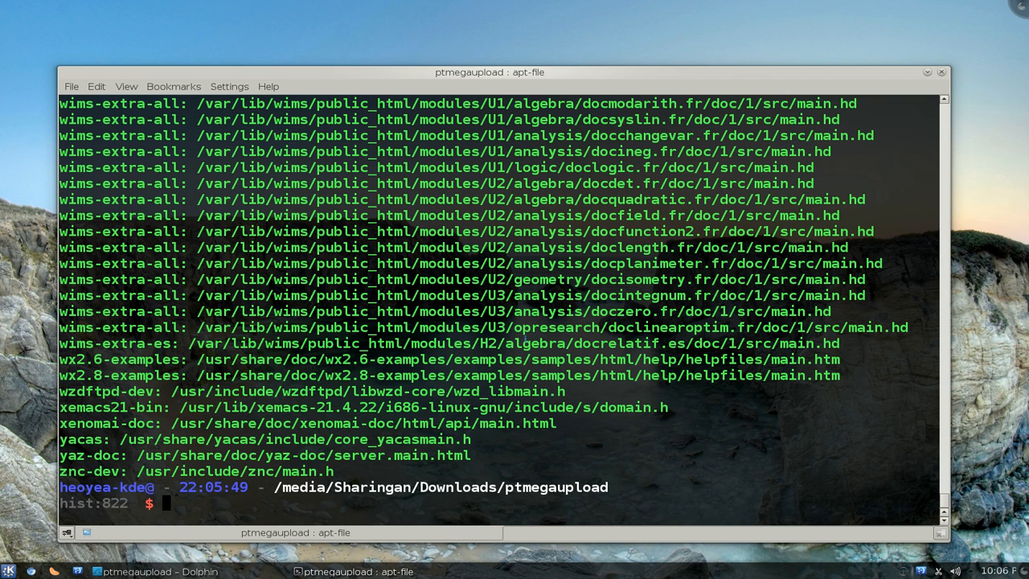
pyautogui.write('apt-file search main.h | g')
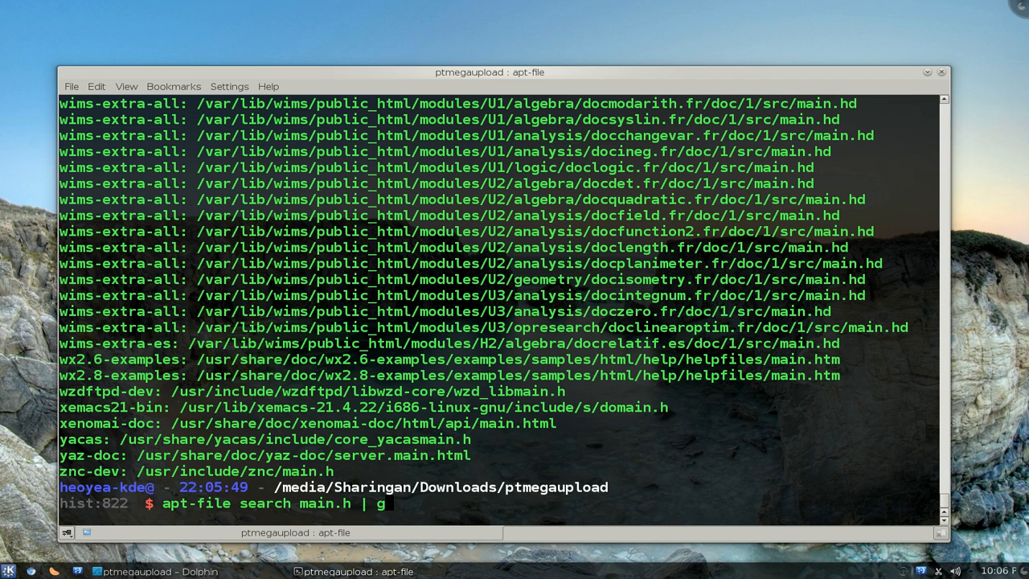
pyautogui.write('rep dev')
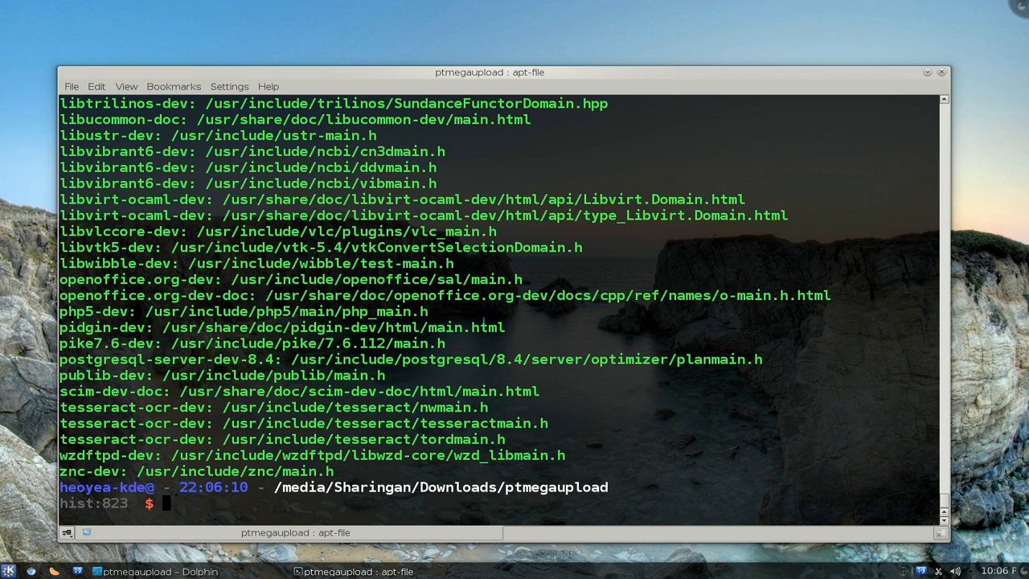
# Step: Rerun make after clearing the screen, which again fails on the missing QTimer header
pyautogui.write('make')
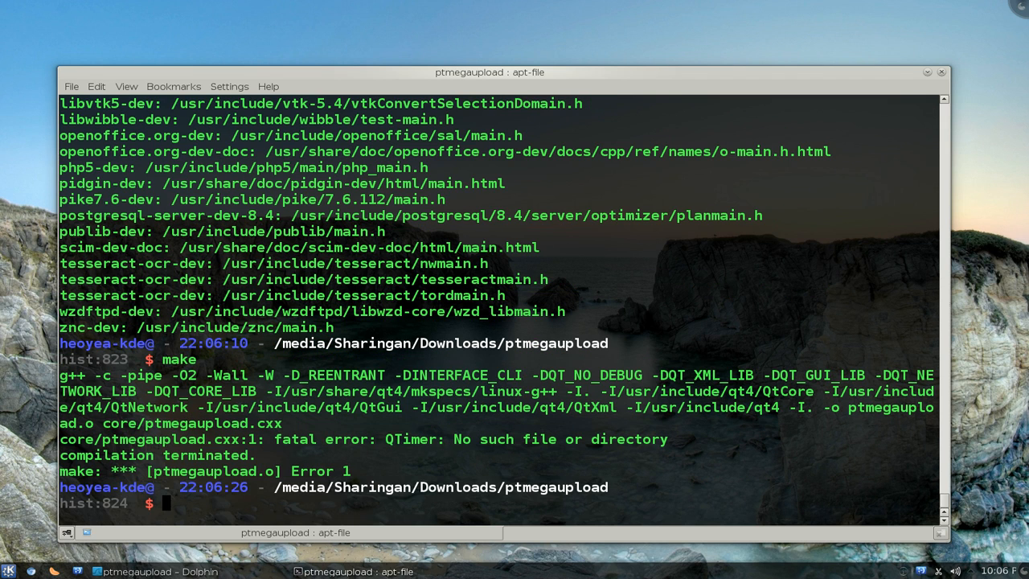
pyautogui.write('c')
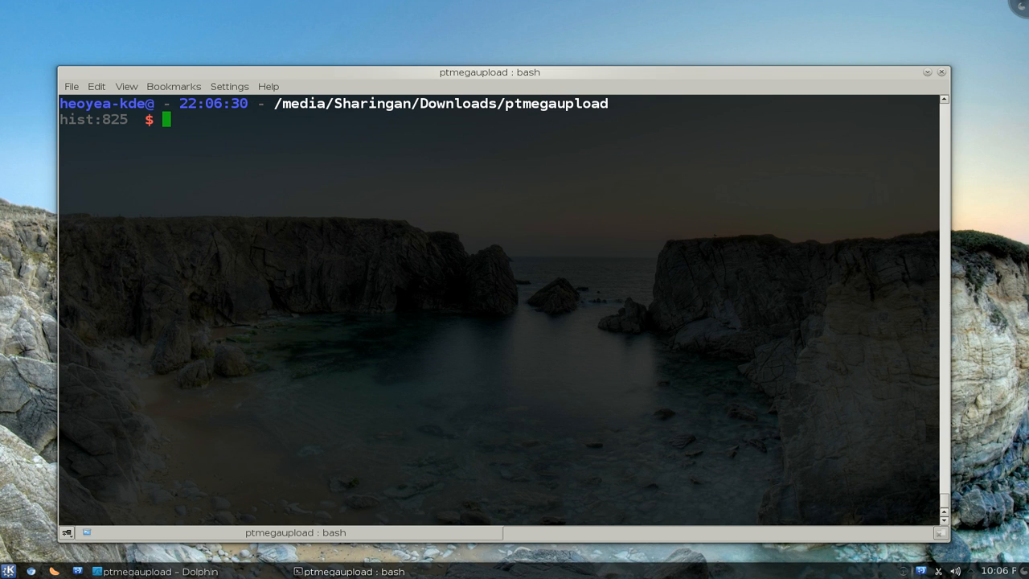
pyautogui.write('make')
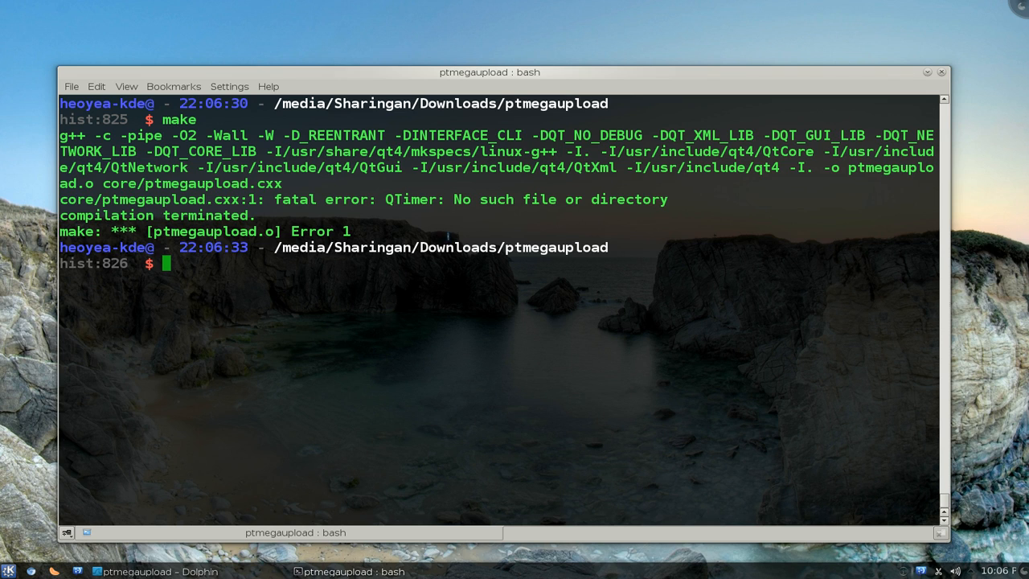
pyautogui.doubleClick(411, 199)
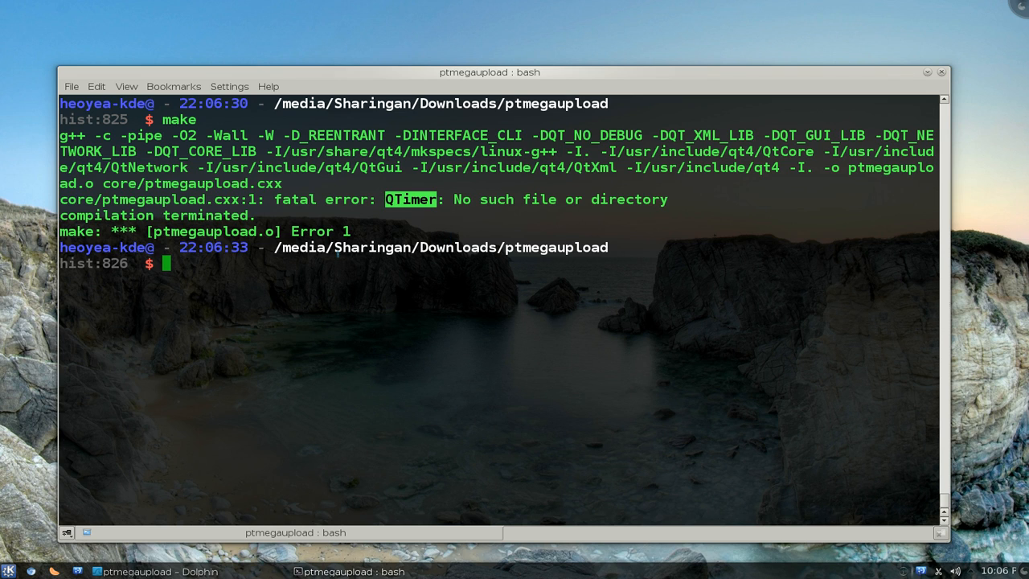
# Step: Run apt-file search QTimer showing libqt4-dev provides QtCore/QTimer
pyautogui.write('apt-file search')
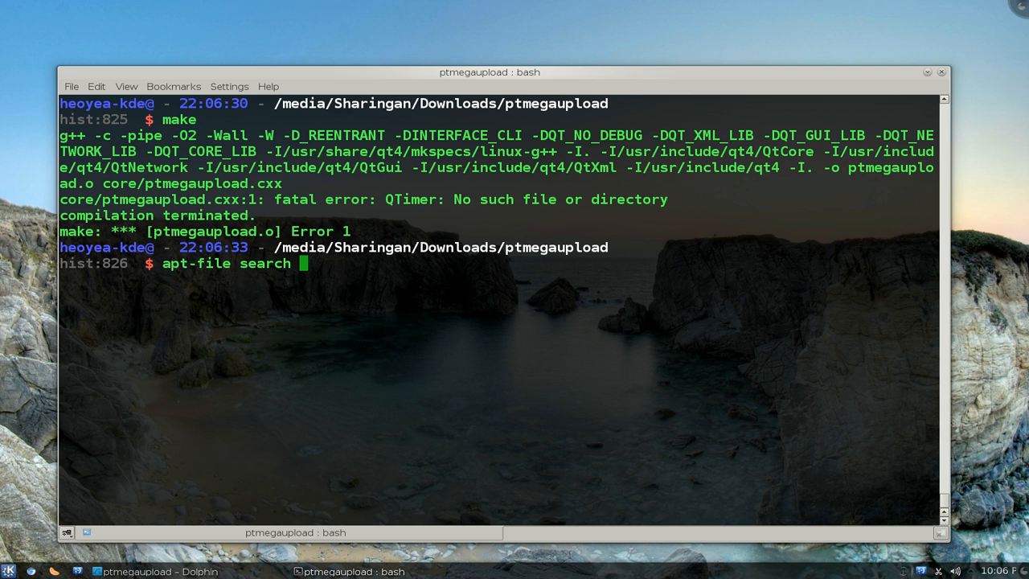
pyautogui.write('QTimer')
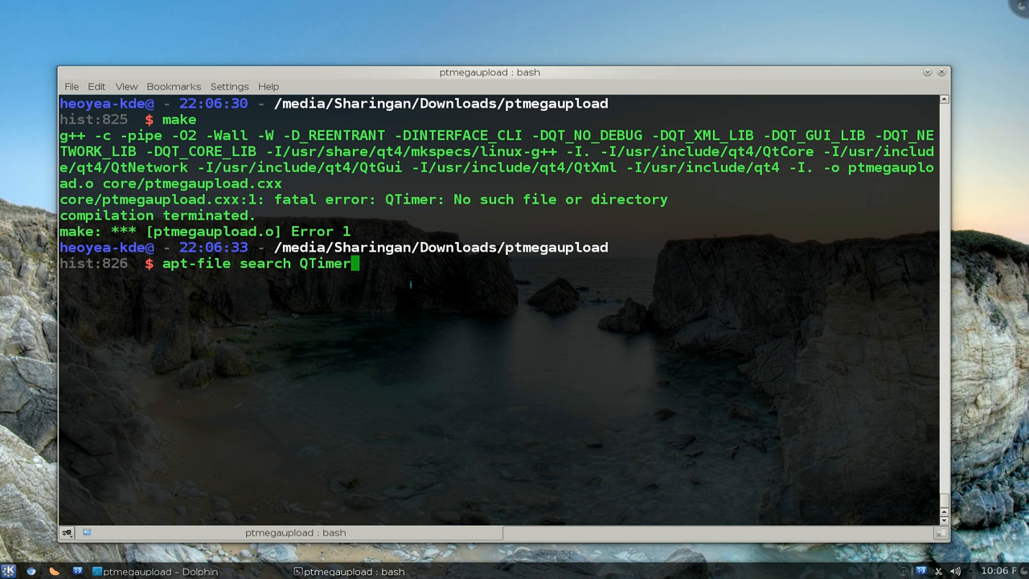
pyautogui.press('Return')
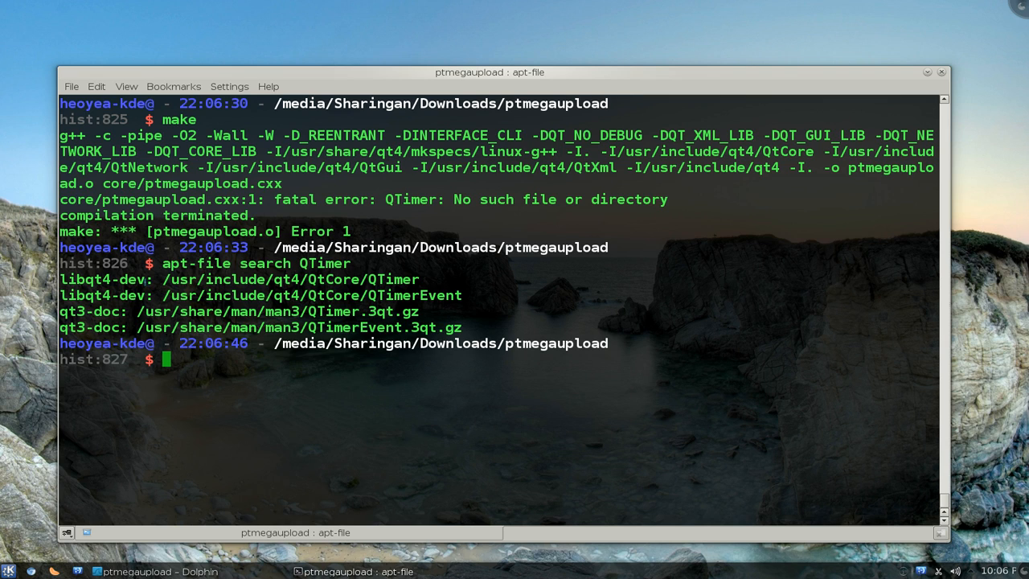
pyautogui.doubleClick(103, 279)
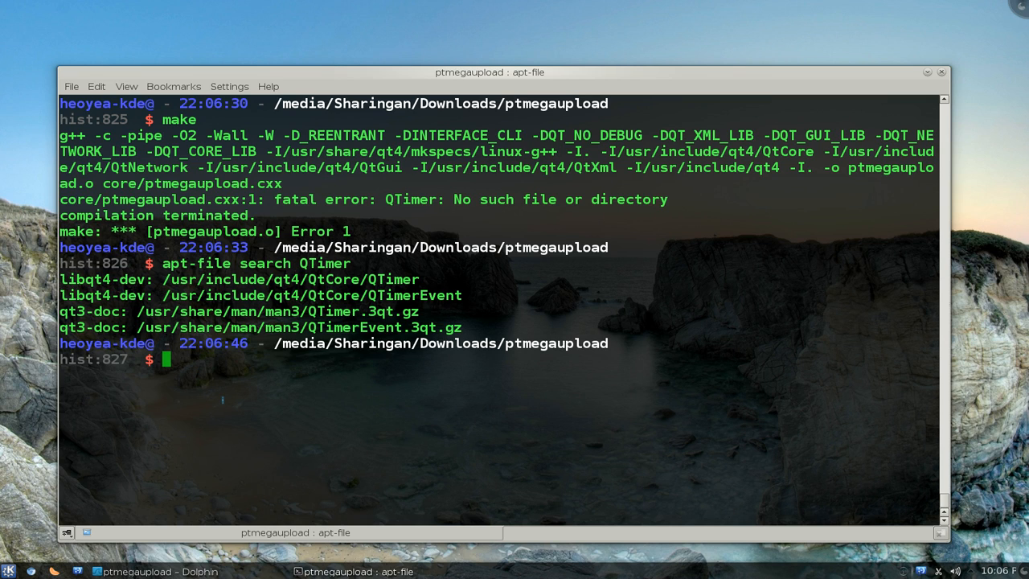
# Step: Install libqt4-dev with sudo apt-get, pulling in libqt4-opengl-dev and libqtwebkit-dev, then clear
pyautogui.write('sudo apt')
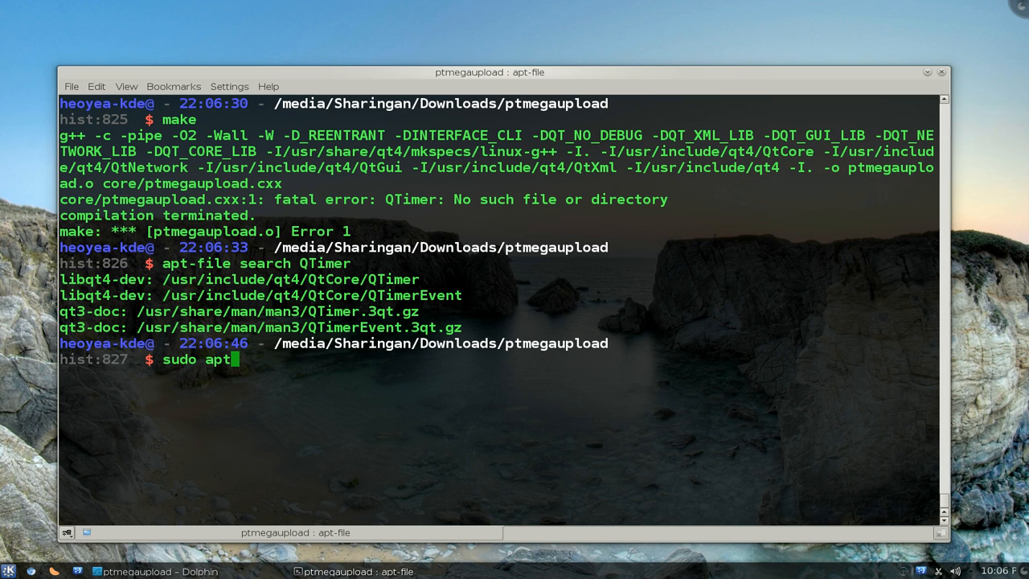
pyautogui.write('-get install')
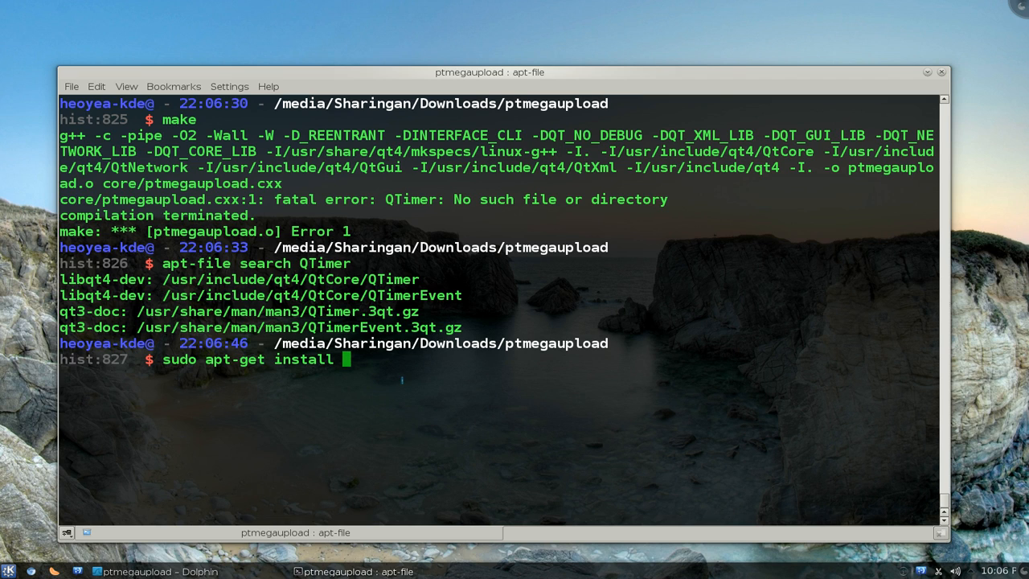
pyautogui.write('libqt4-dev')
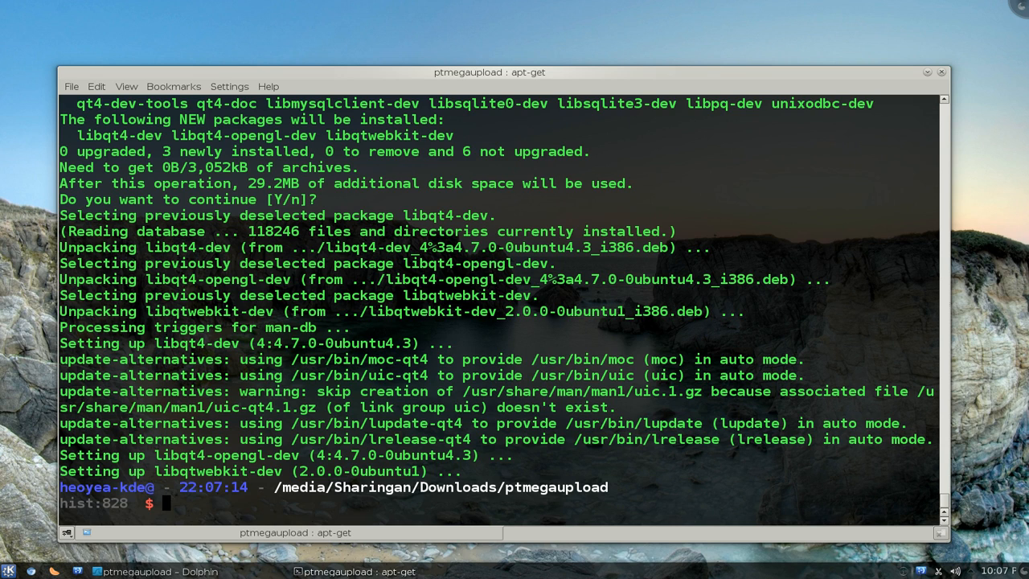
pyautogui.write('clear')
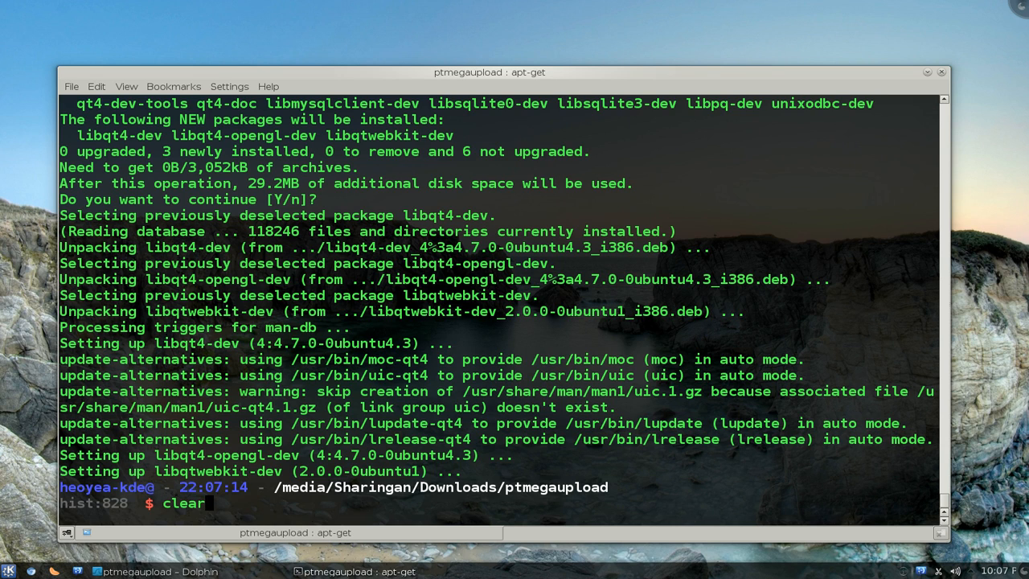
# Step: Run make to compile and link ptmegaupload-cli, then minimize Konsole to the desktop
pyautogui.write('make')
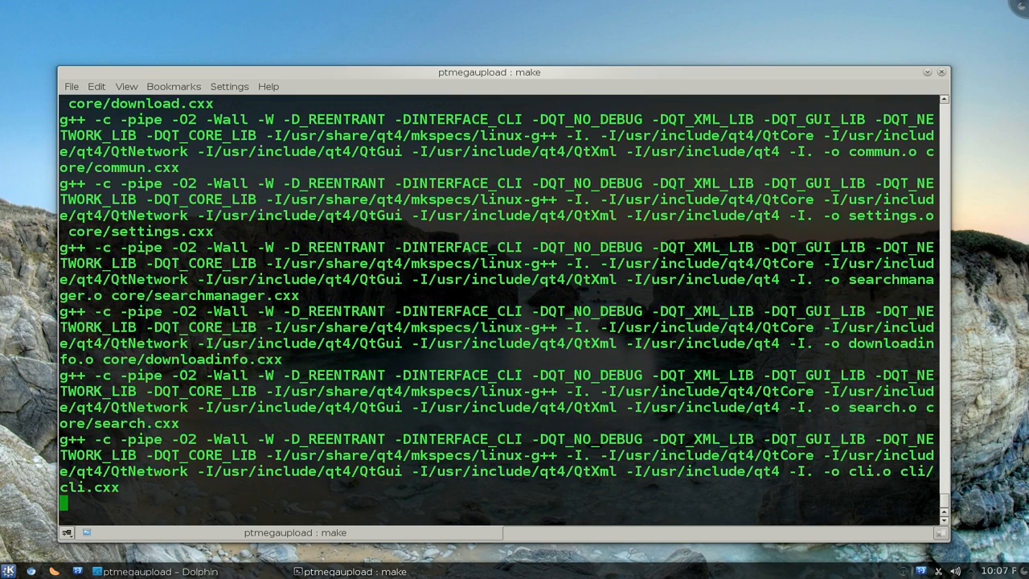
pyautogui.scroll(-3)
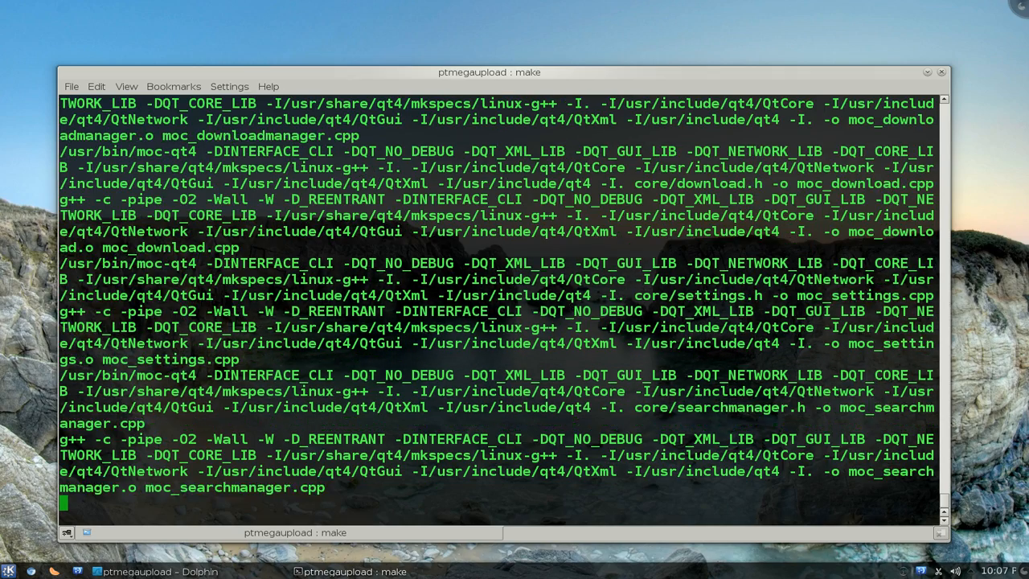
pyautogui.scroll(-3)
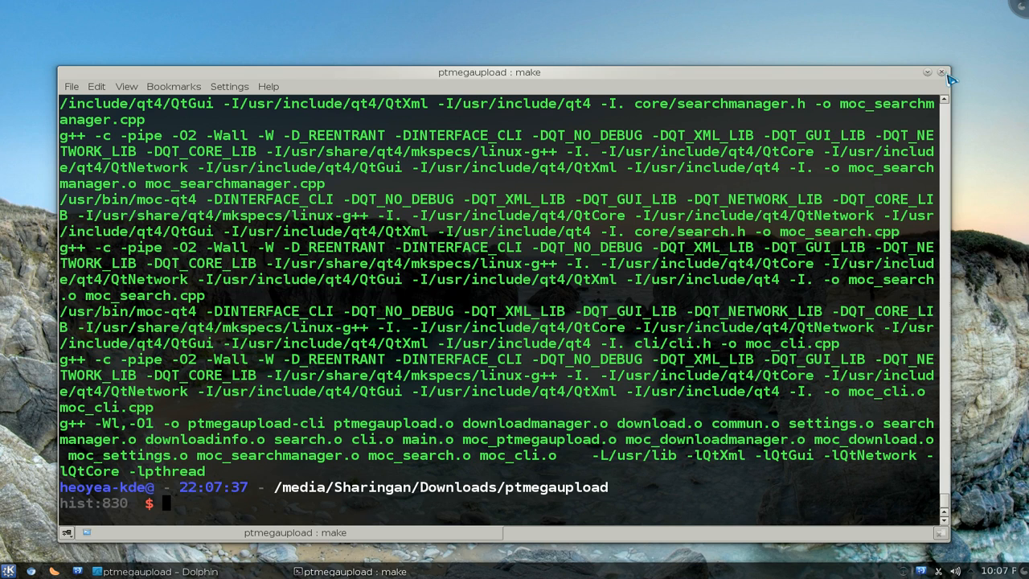
pyautogui.moveTo(942, 73)
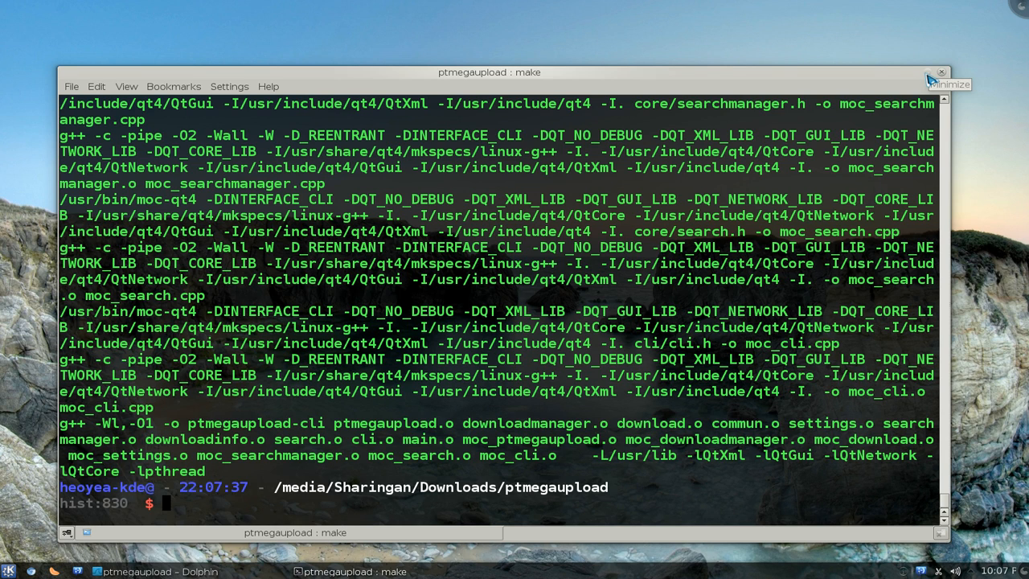
pyautogui.click(950, 71)
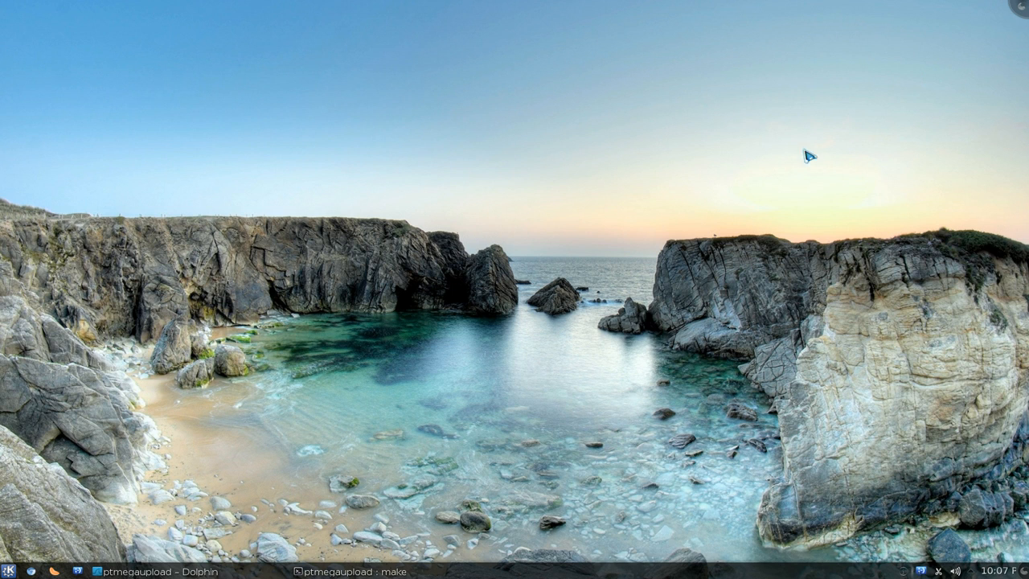
pyautogui.moveTo(733, 199)
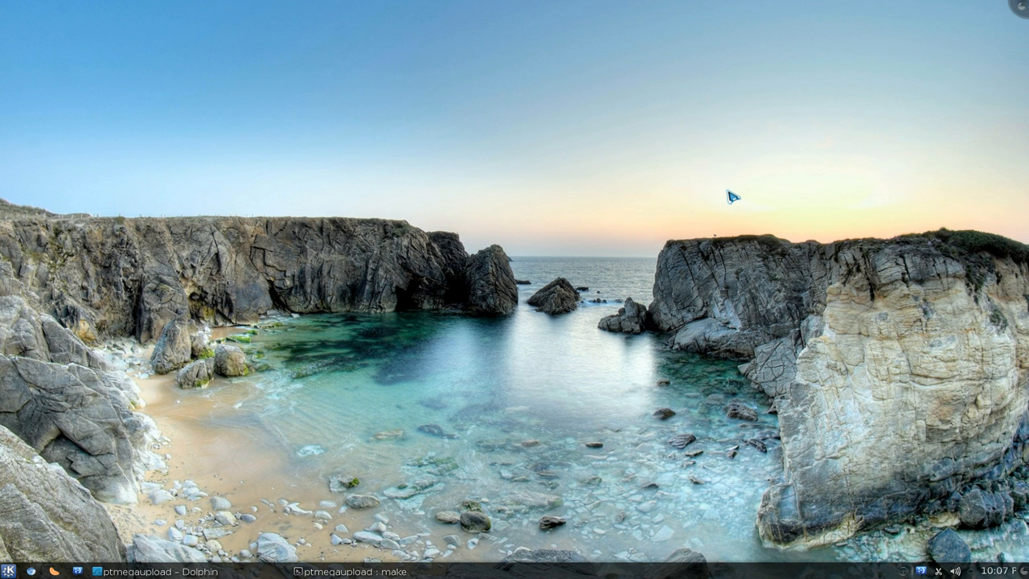